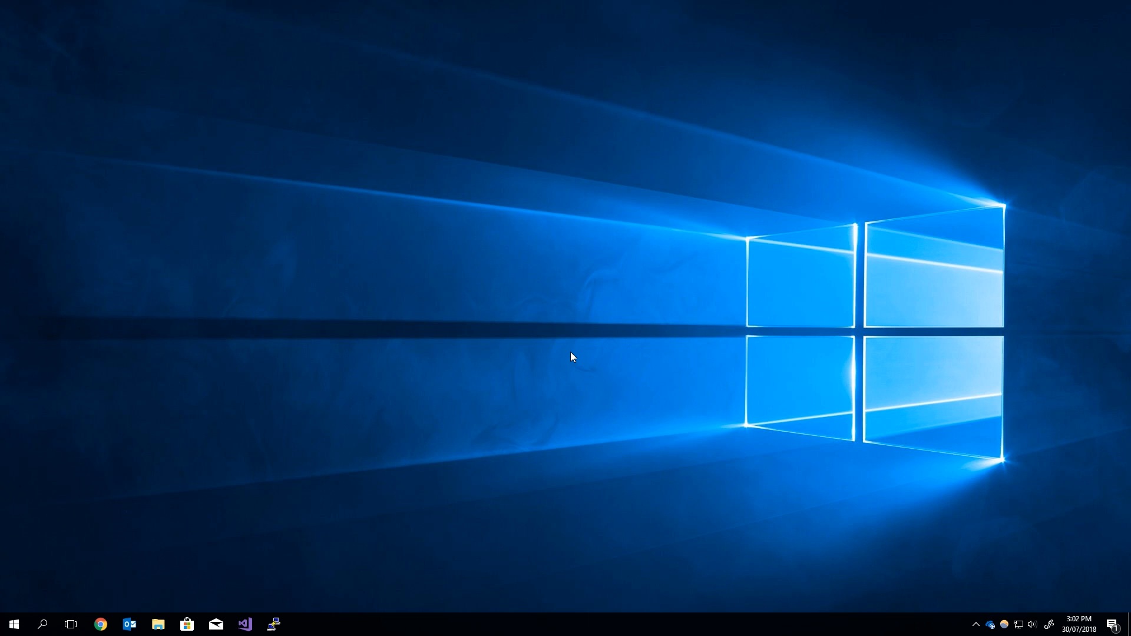
- Launch Visual Studio from the taskbar icon
{"action": "left_click", "coordinate": [245, 624]}
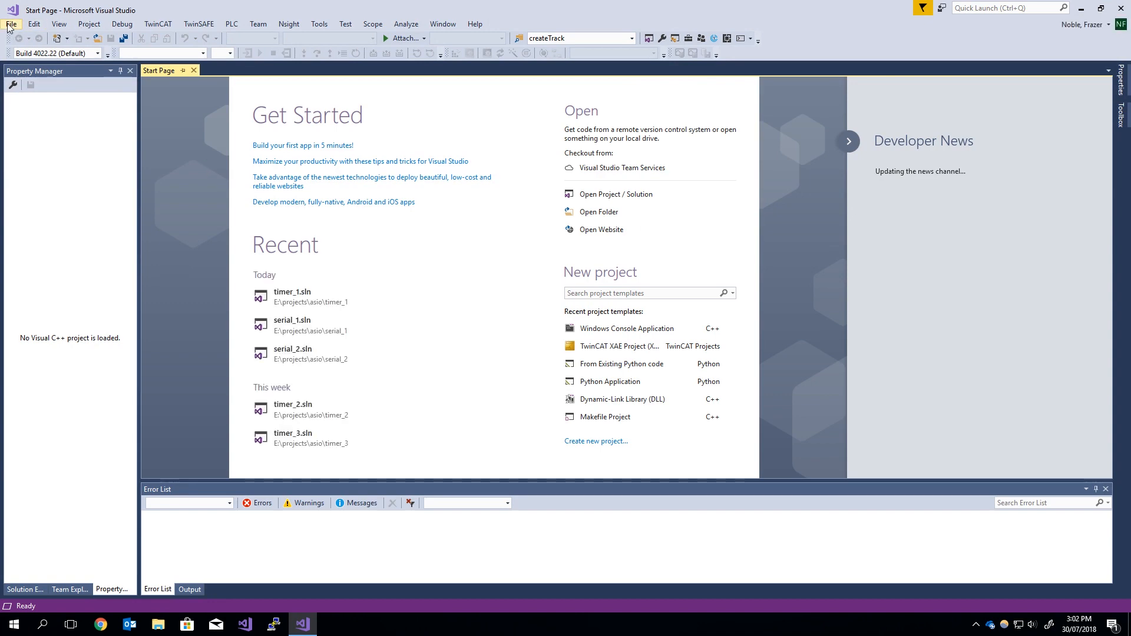
- Create a Windows Console Application project named boost_example from File > New > Project
{"action": "left_click", "coordinate": [11, 24]}
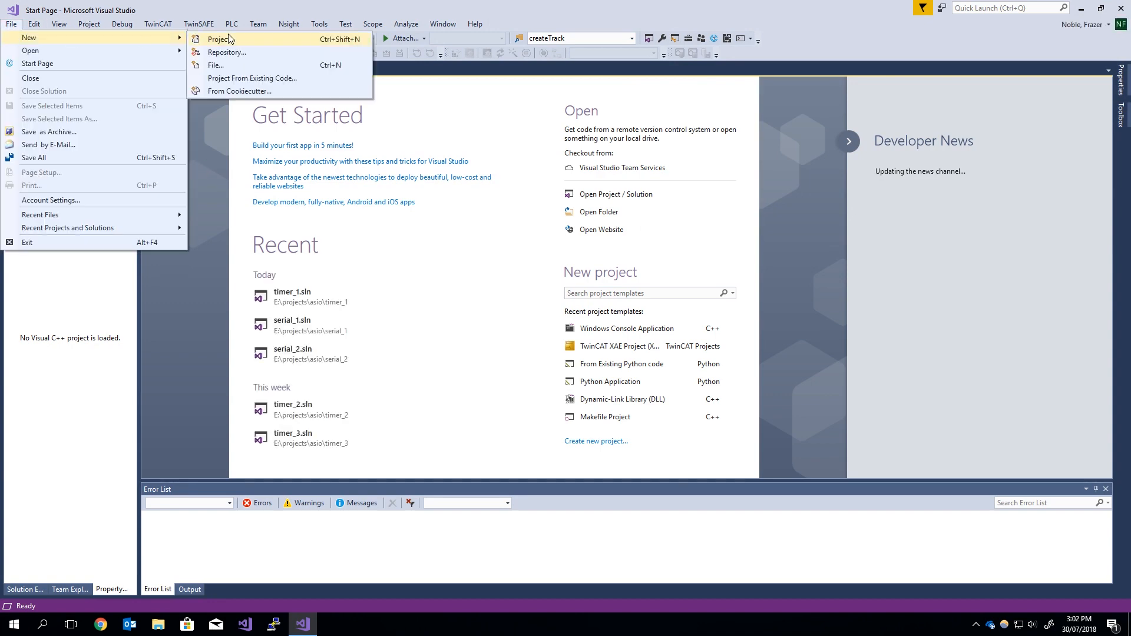
{"action": "left_click", "coordinate": [220, 38]}
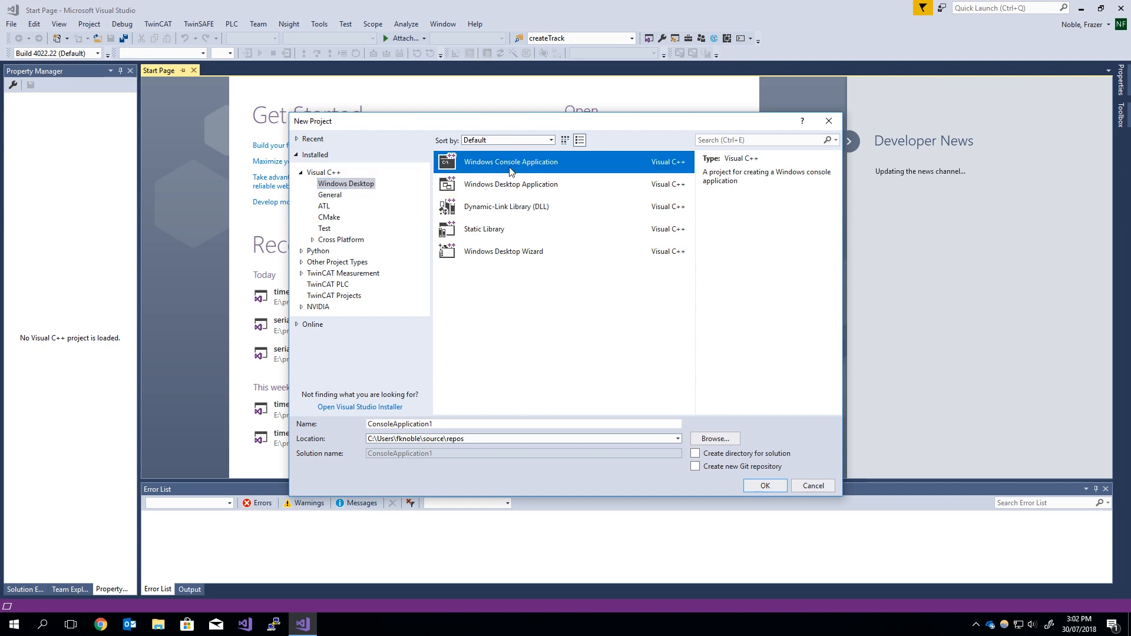
{"action": "mouse_move", "coordinate": [470, 415]}
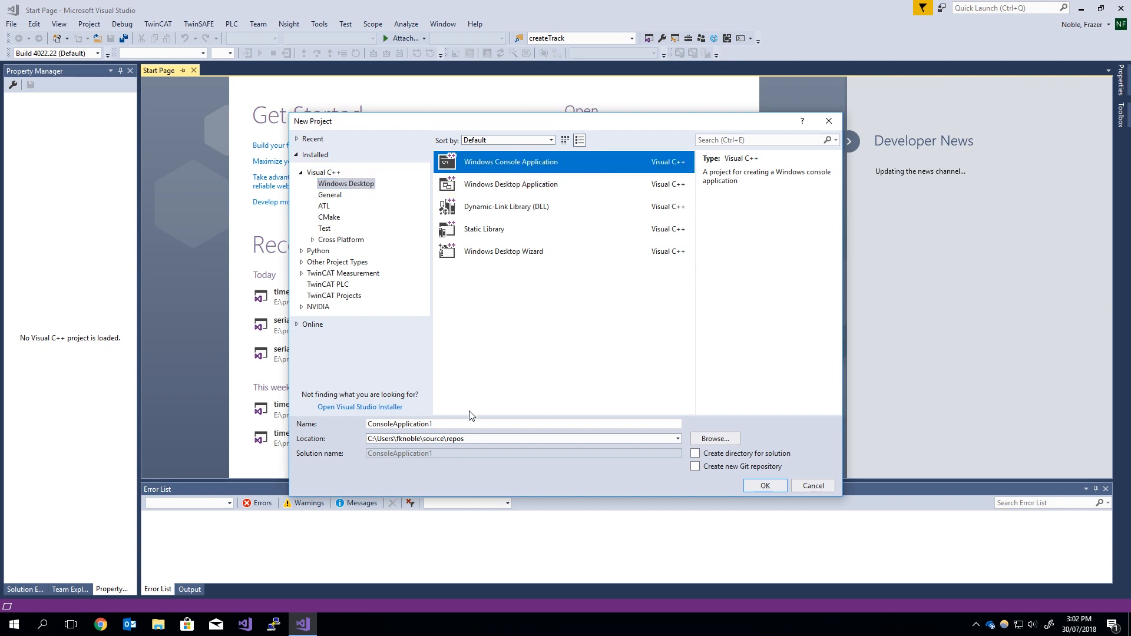
{"action": "type", "text": "boost_examp"}
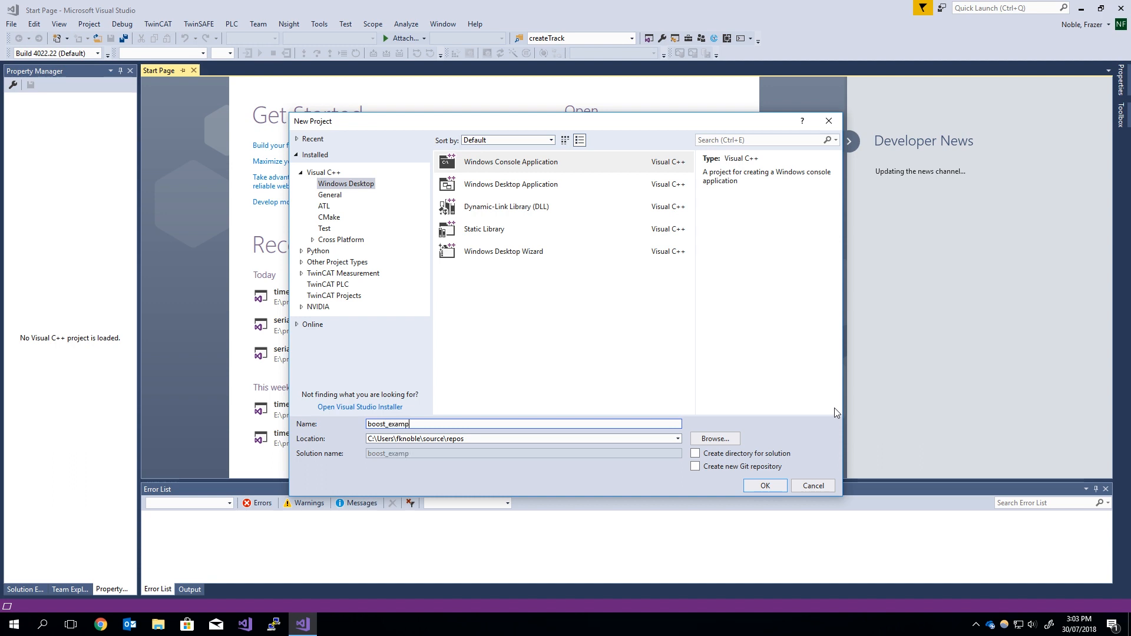
{"action": "type", "text": "le"}
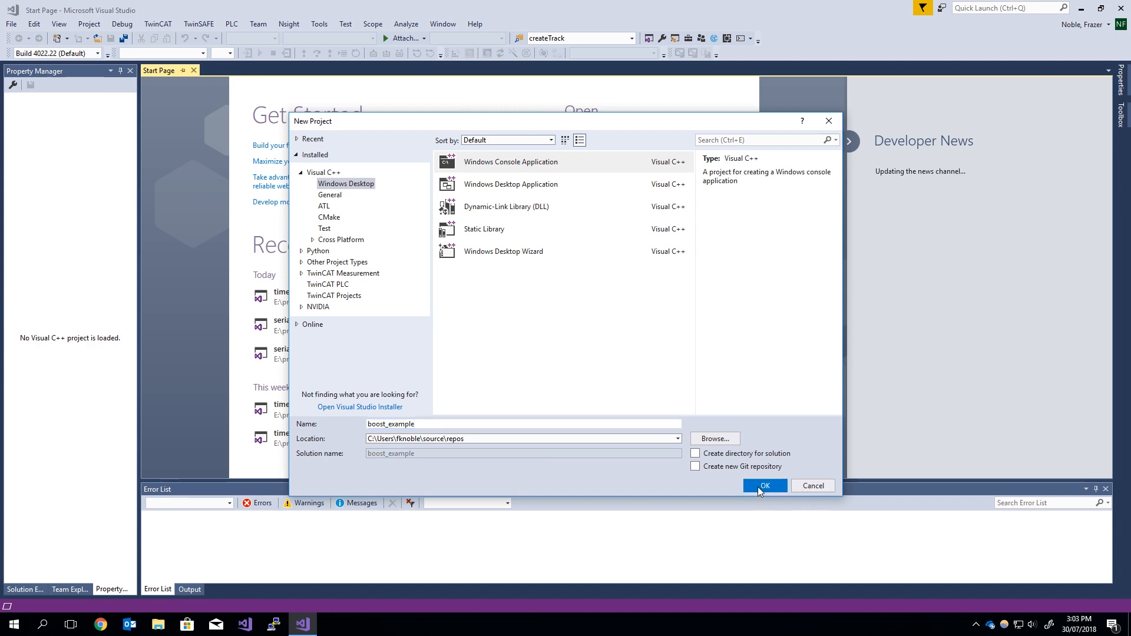
{"action": "left_click", "coordinate": [764, 485]}
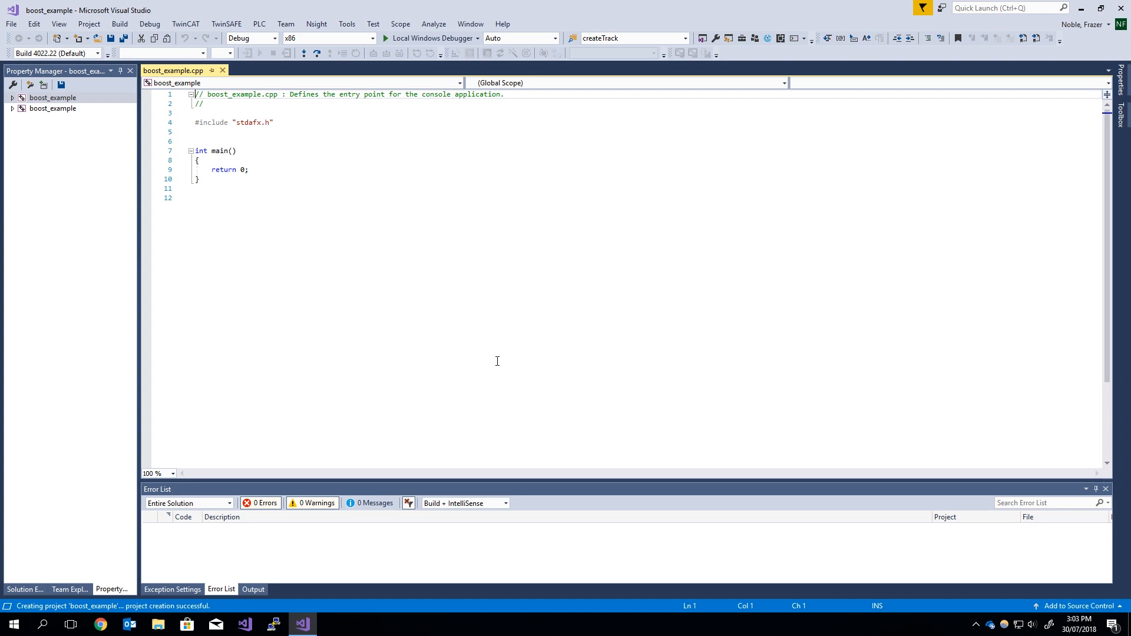
{"action": "mouse_move", "coordinate": [115, 601]}
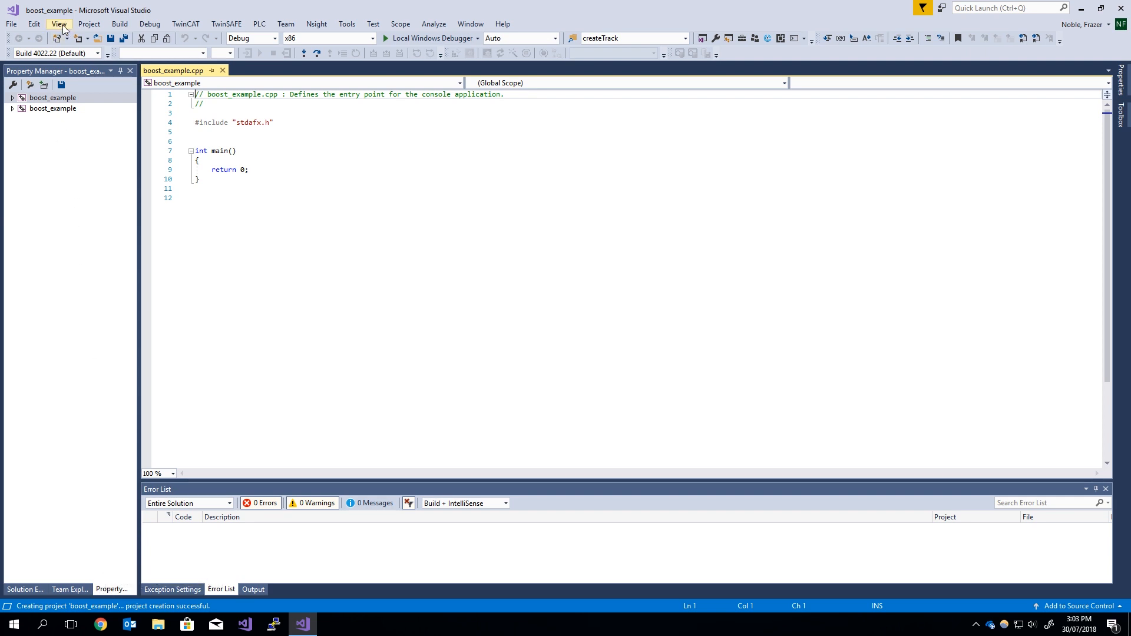
- Show the Property Manager and expand boost_example into its Debug/Release Win32 and x64 configurations
{"action": "left_click", "coordinate": [59, 23]}
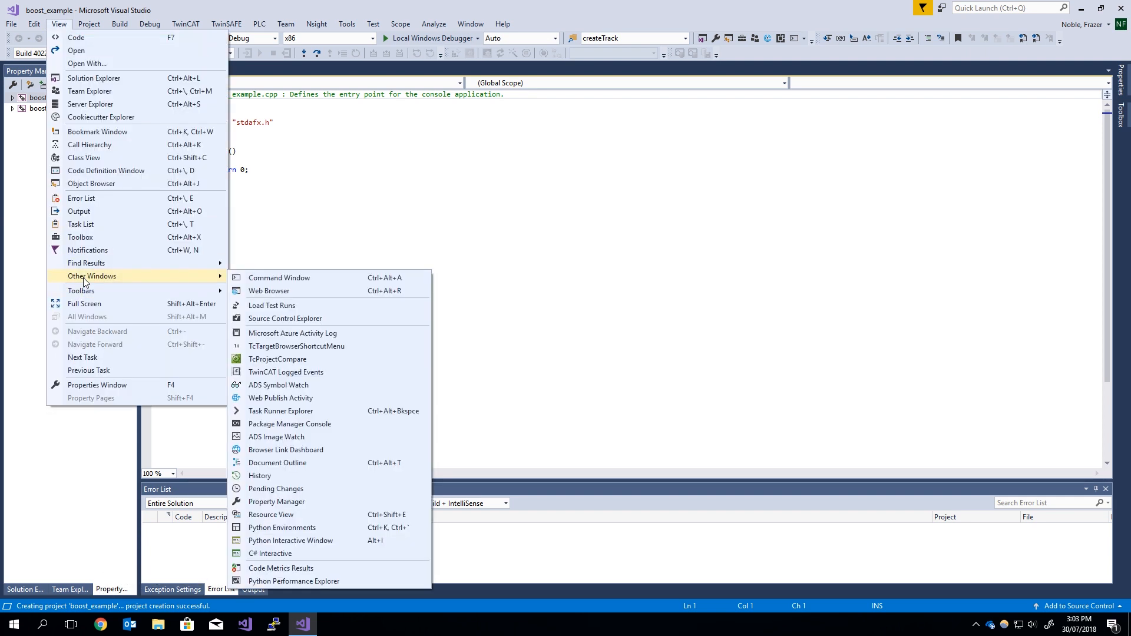
{"action": "mouse_move", "coordinate": [277, 502]}
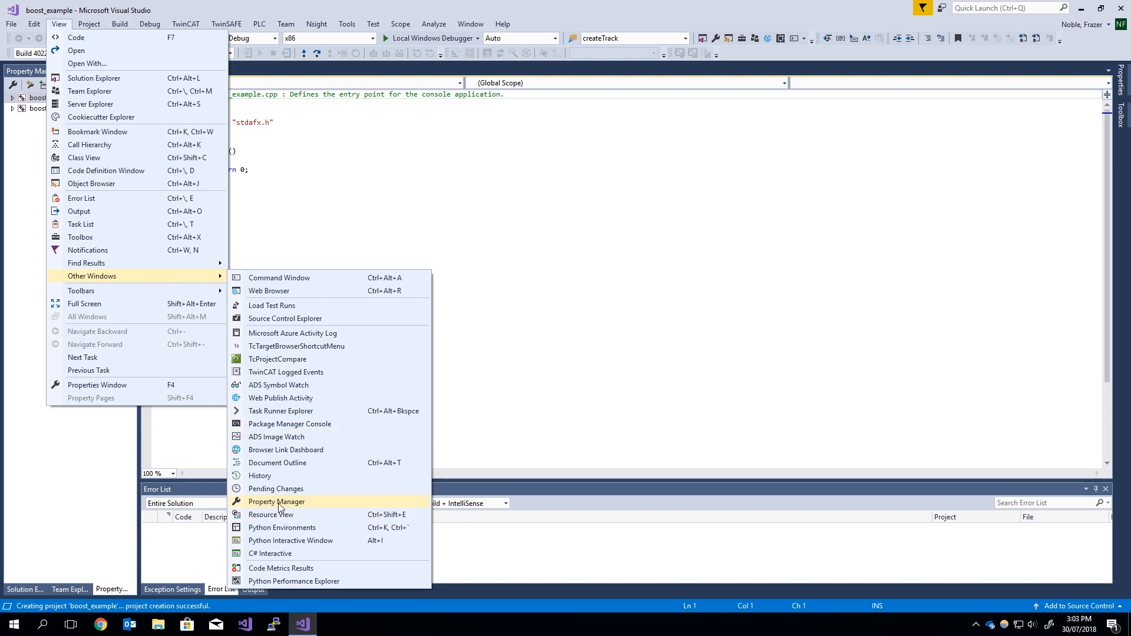
{"action": "left_click", "coordinate": [277, 501]}
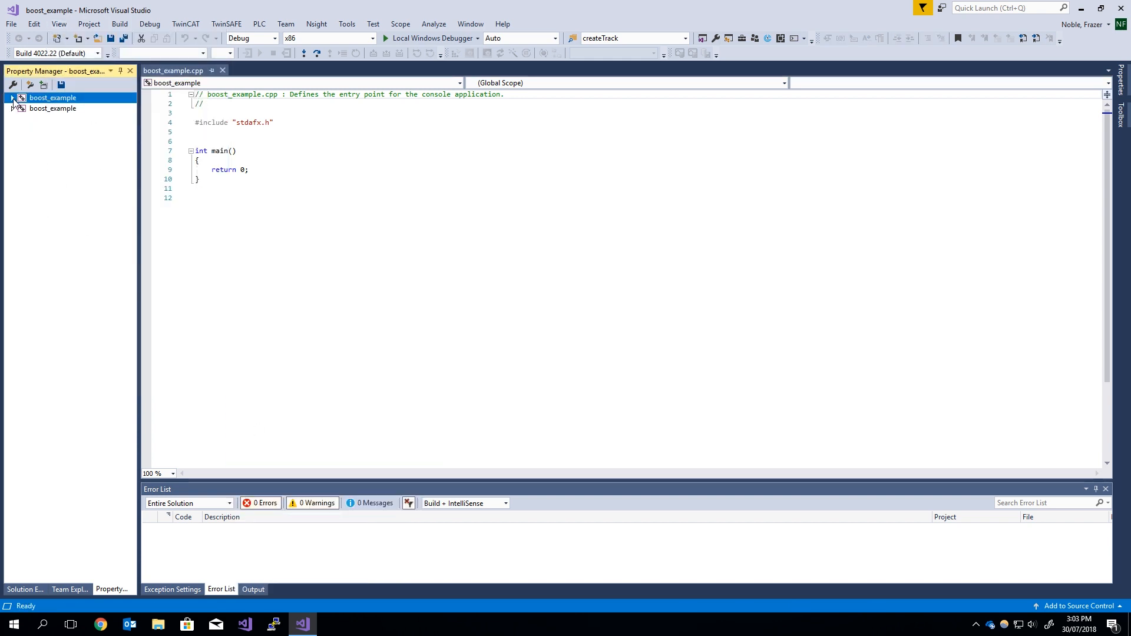
{"action": "left_click", "coordinate": [13, 98]}
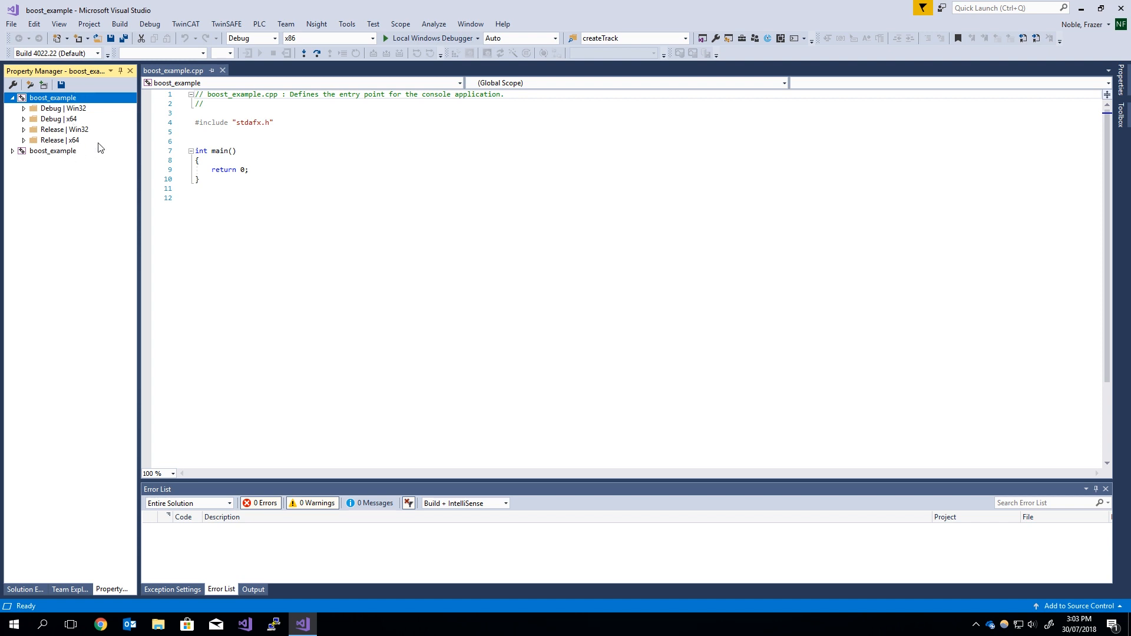
{"action": "mouse_move", "coordinate": [48, 147]}
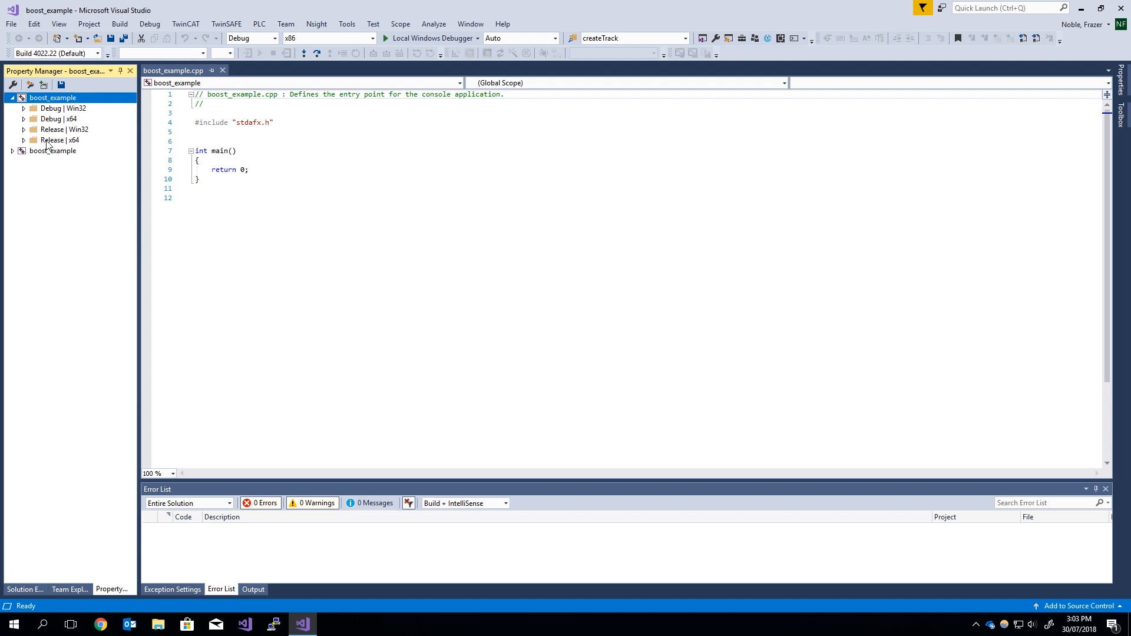
{"action": "mouse_move", "coordinate": [78, 145]}
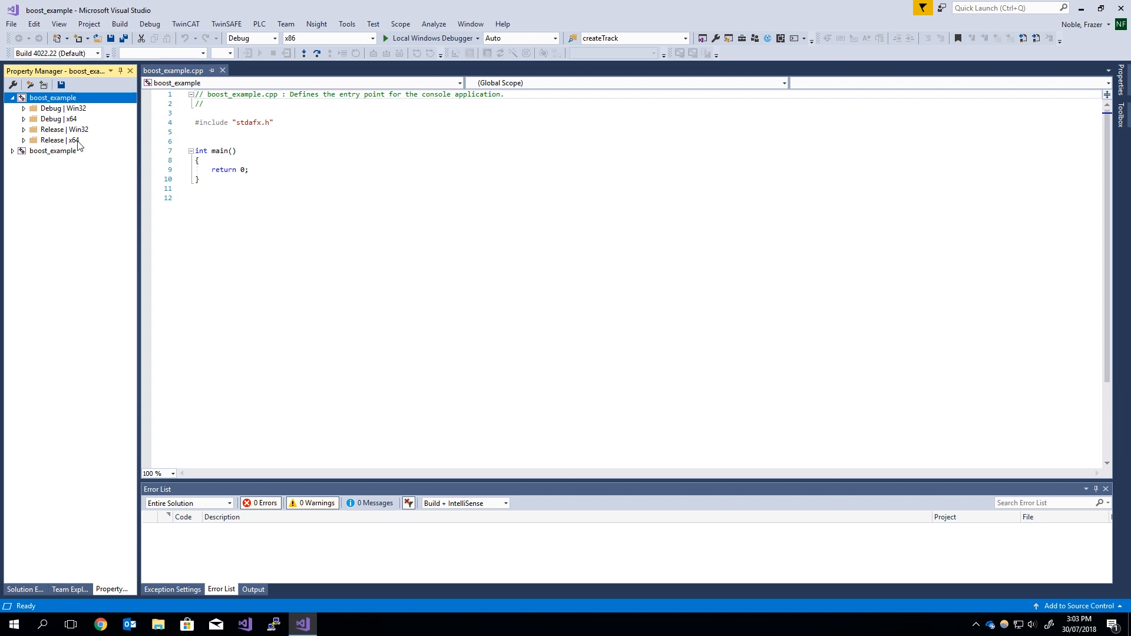
- Add a new property sheet boost_x64_release under Release | x64 and expand that configuration
{"action": "right_click", "coordinate": [60, 140]}
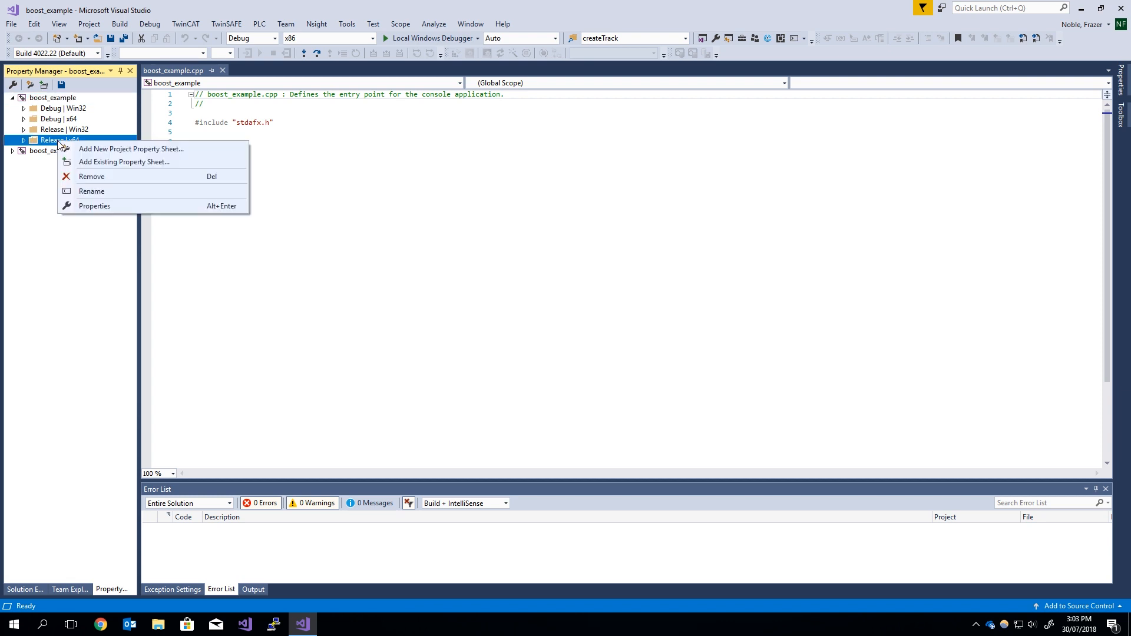
{"action": "mouse_move", "coordinate": [123, 162]}
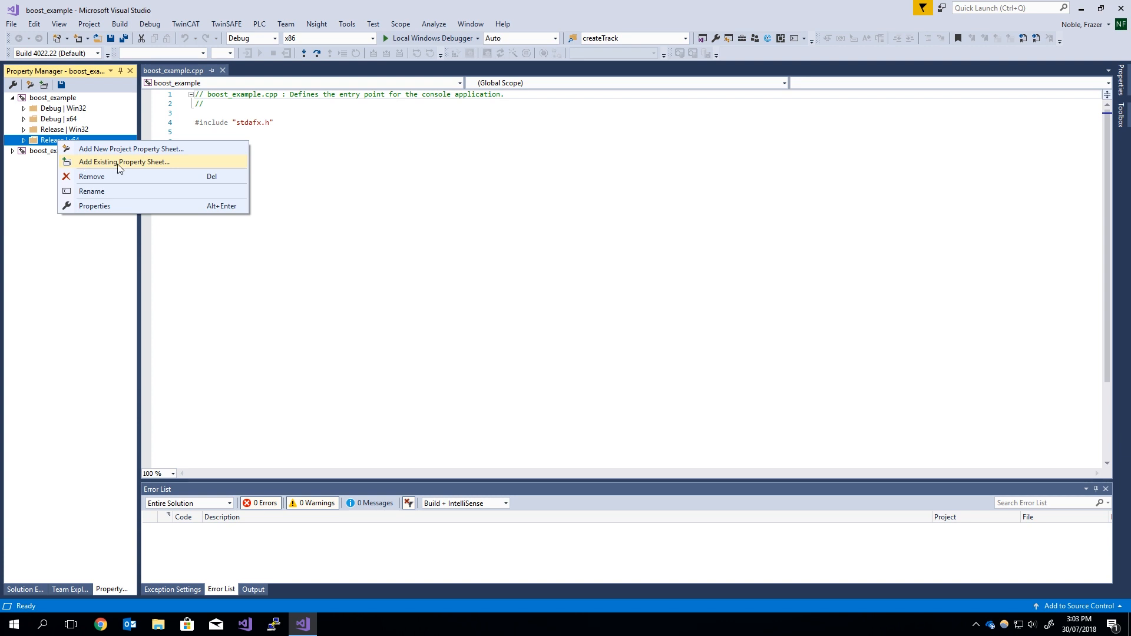
{"action": "mouse_move", "coordinate": [137, 151]}
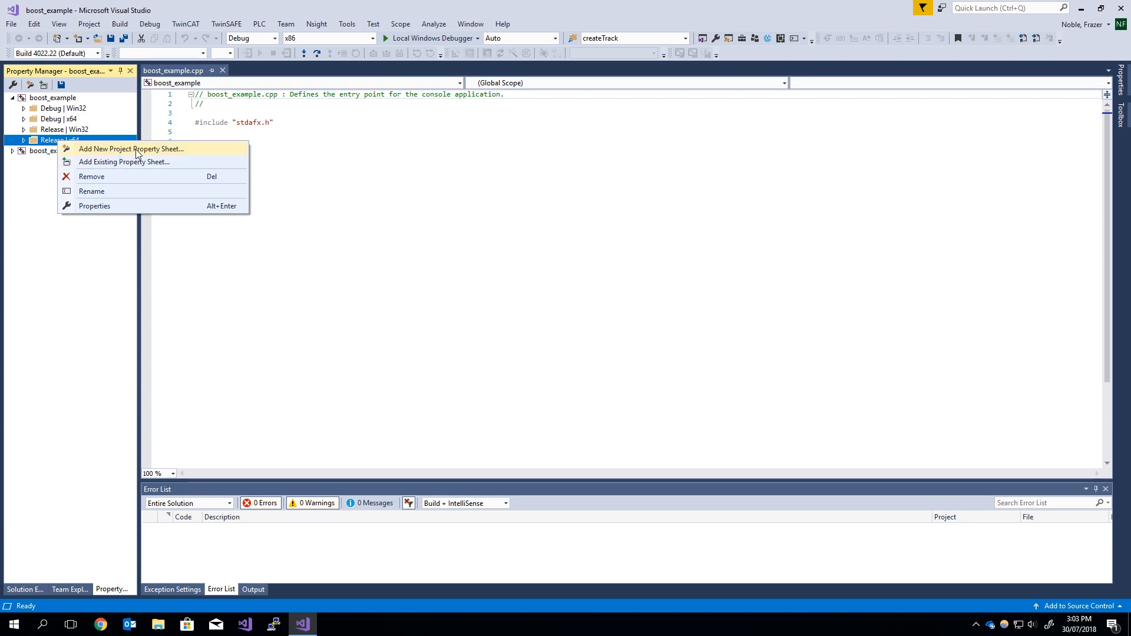
{"action": "left_click", "coordinate": [130, 149]}
{"action": "type", "text": "boos"}
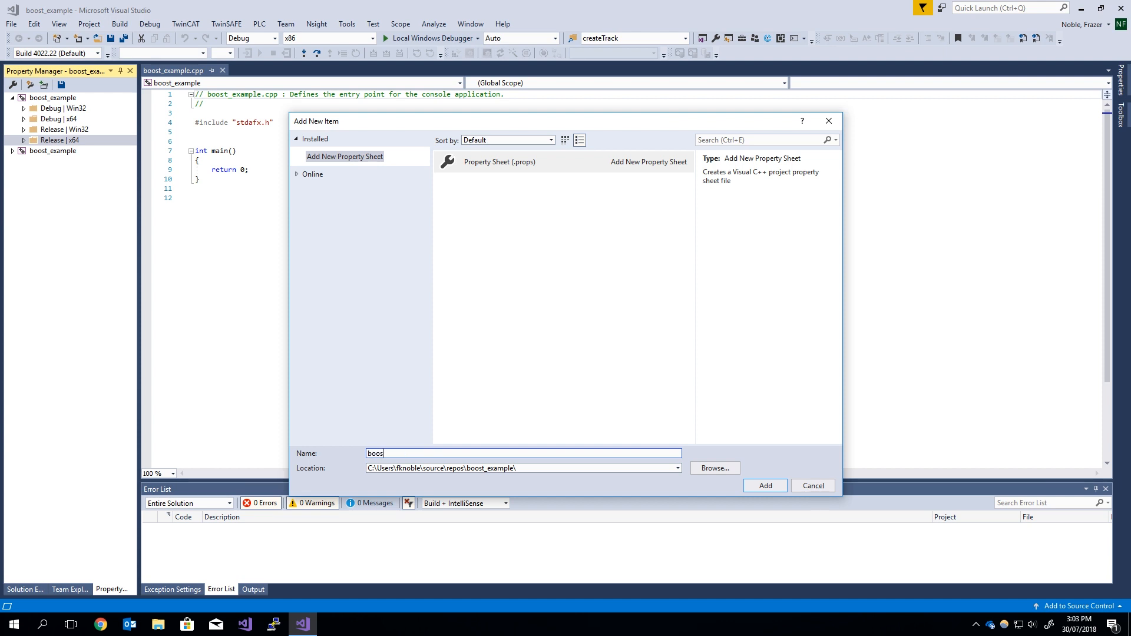
{"action": "type", "text": "t_x64_relea"}
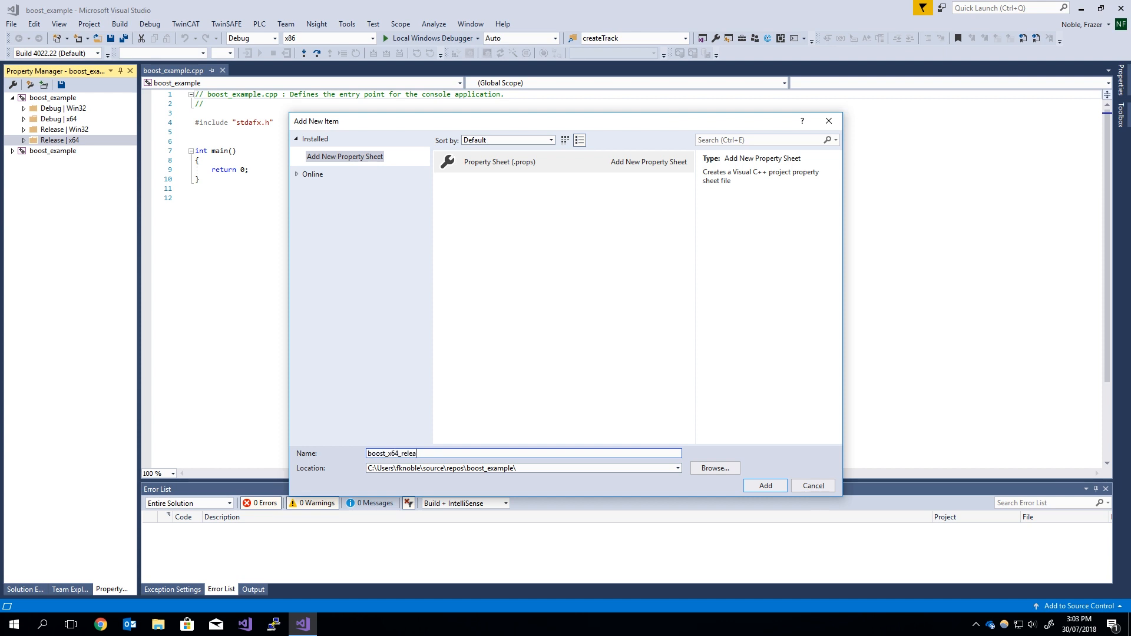
{"action": "type", "text": "se"}
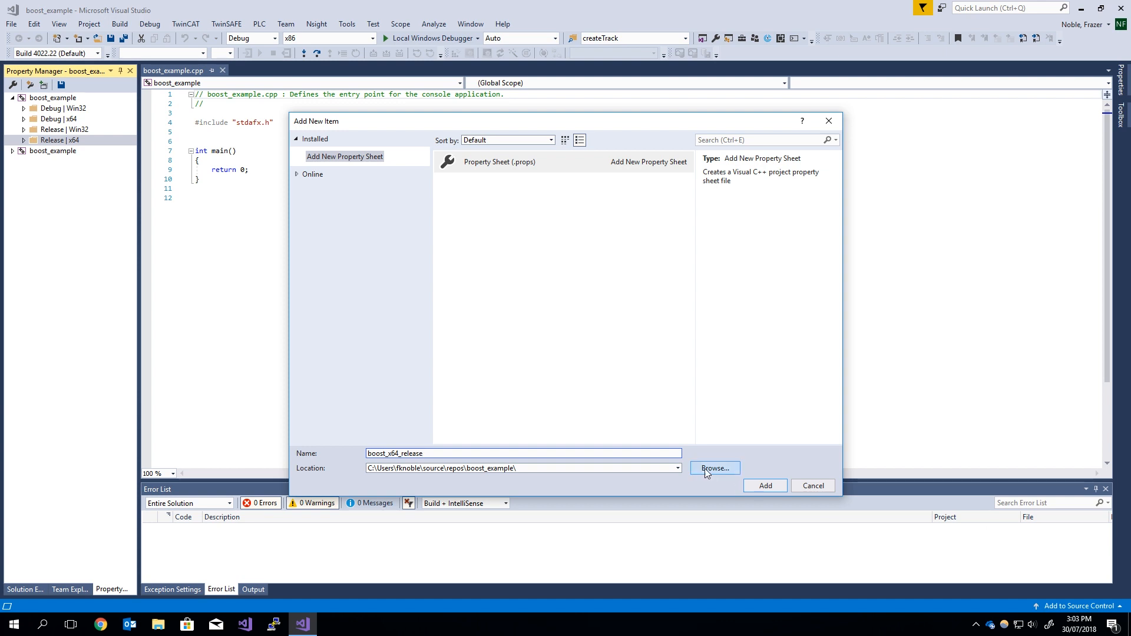
{"action": "left_click", "coordinate": [765, 486]}
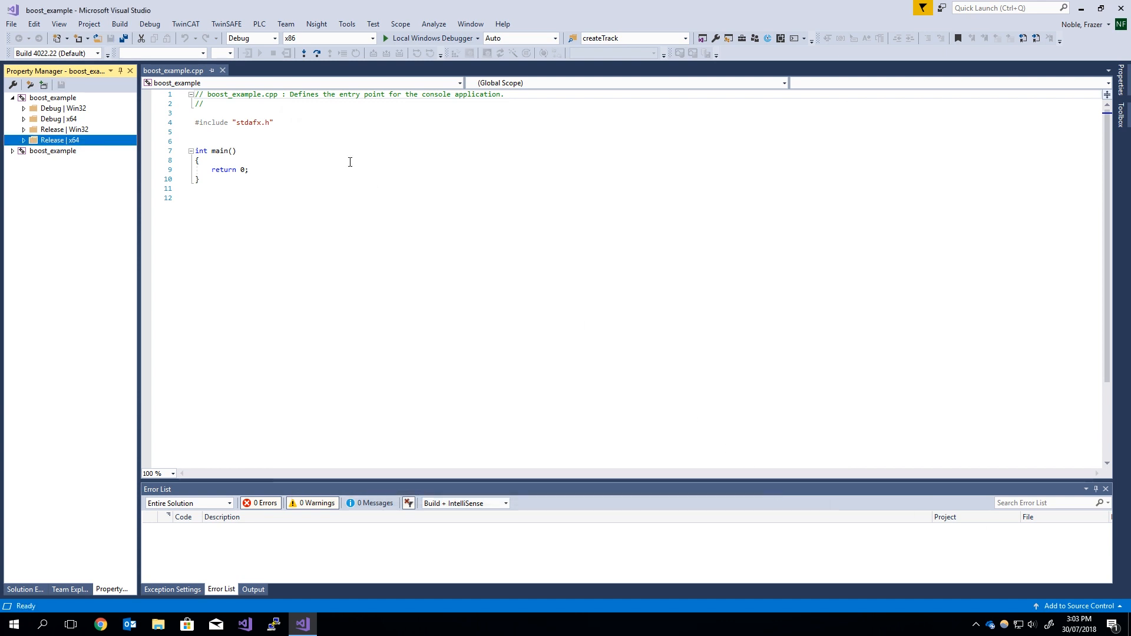
{"action": "left_click", "coordinate": [23, 140]}
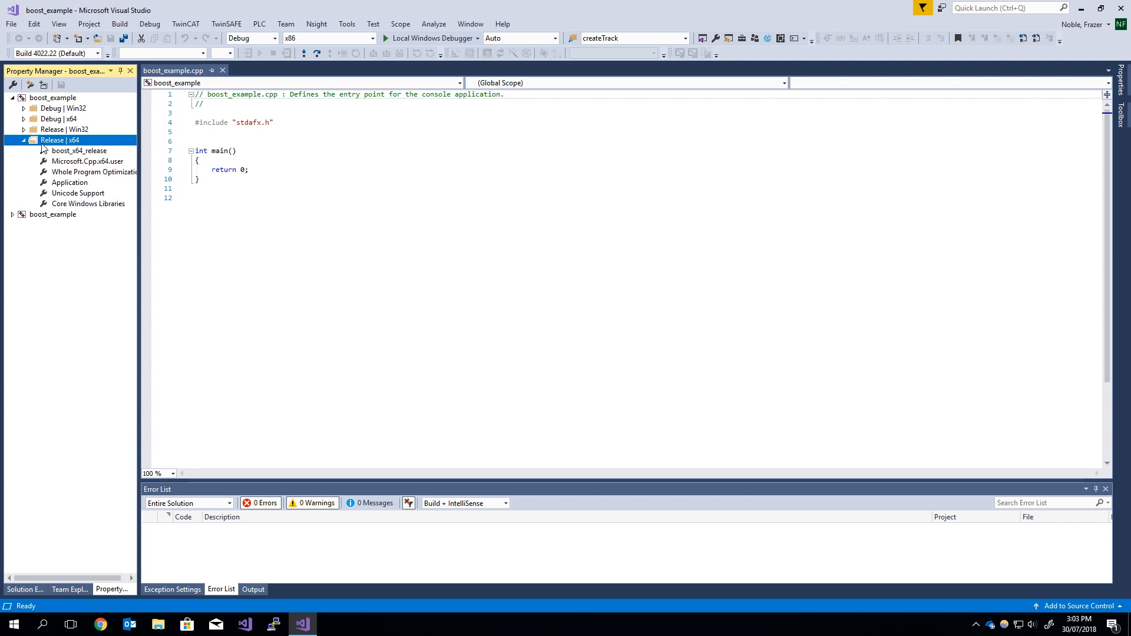
{"action": "mouse_move", "coordinate": [91, 155]}
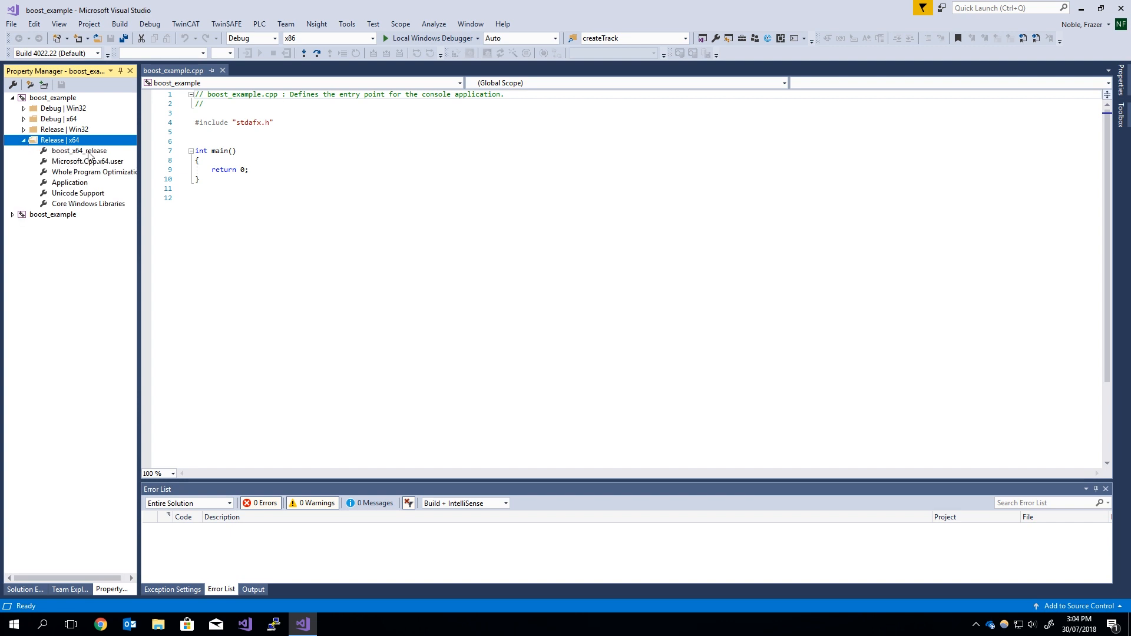
- Add E:\boost_1_67_0 to the sheet's C/C++ General Additional Include Directories
{"action": "double_click", "coordinate": [79, 151]}
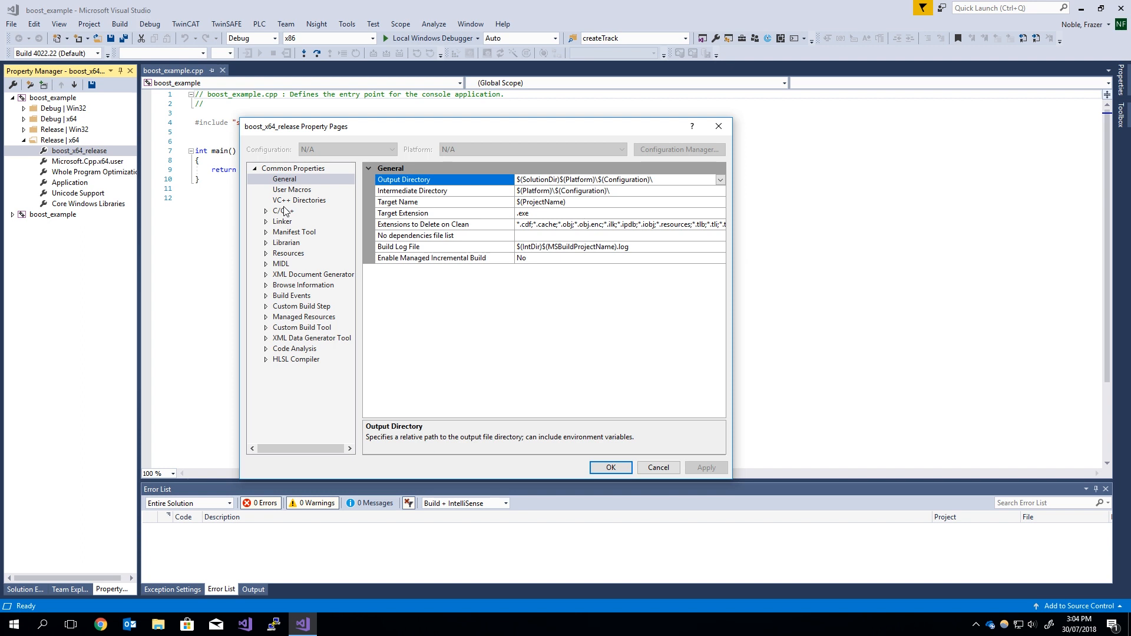
{"action": "mouse_move", "coordinate": [294, 231]}
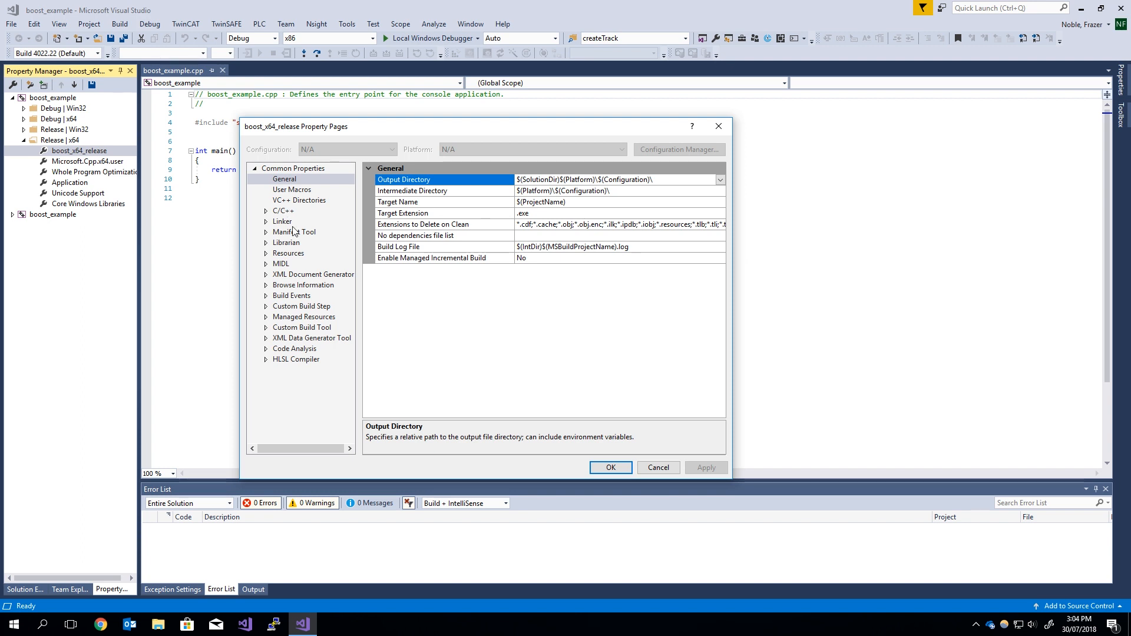
{"action": "left_click", "coordinate": [283, 211]}
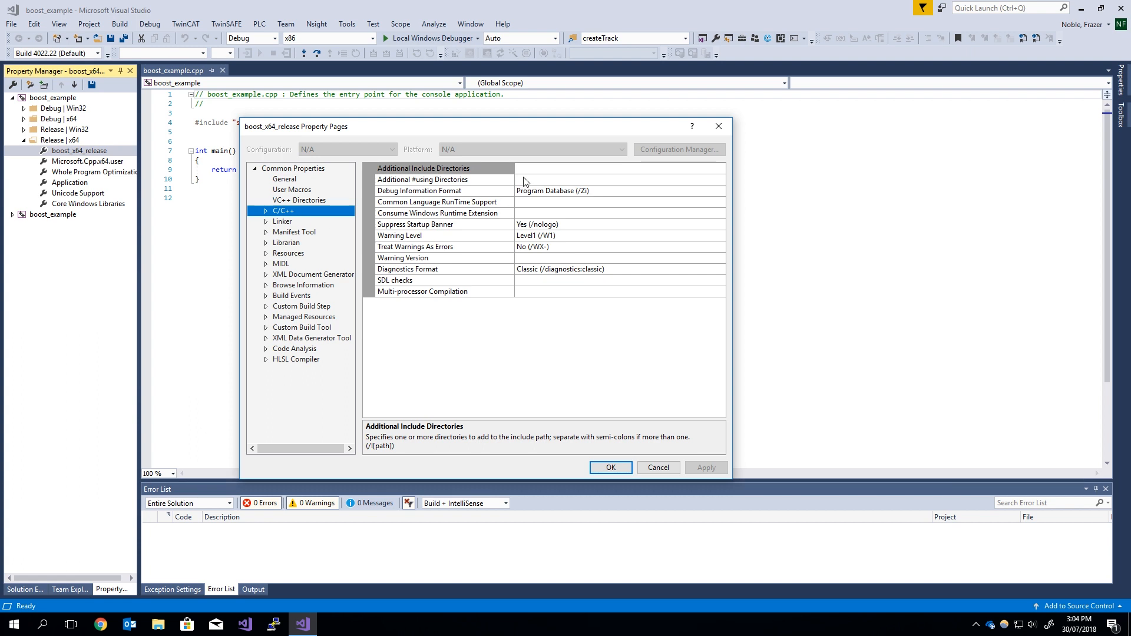
{"action": "left_click", "coordinate": [433, 168]}
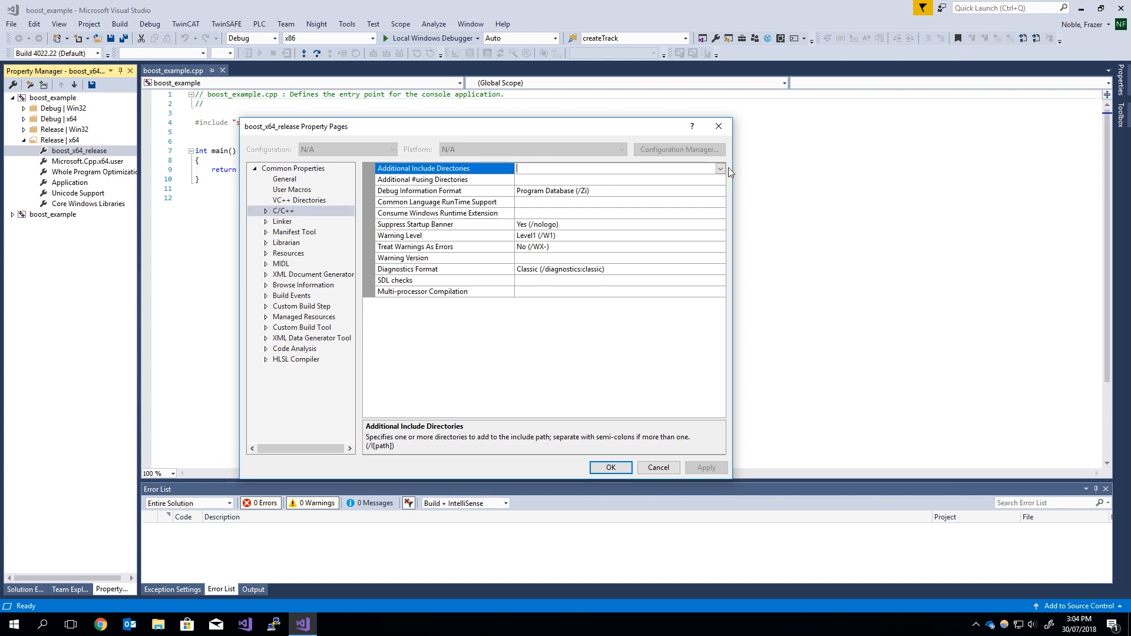
{"action": "left_click", "coordinate": [720, 168]}
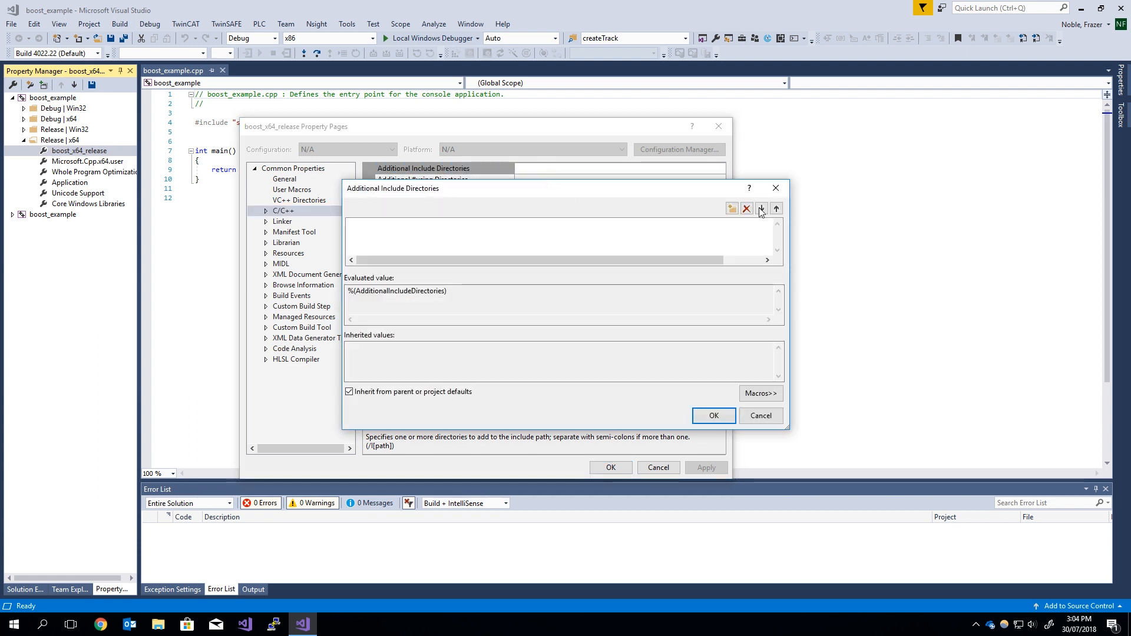
{"action": "left_click", "coordinate": [731, 208]}
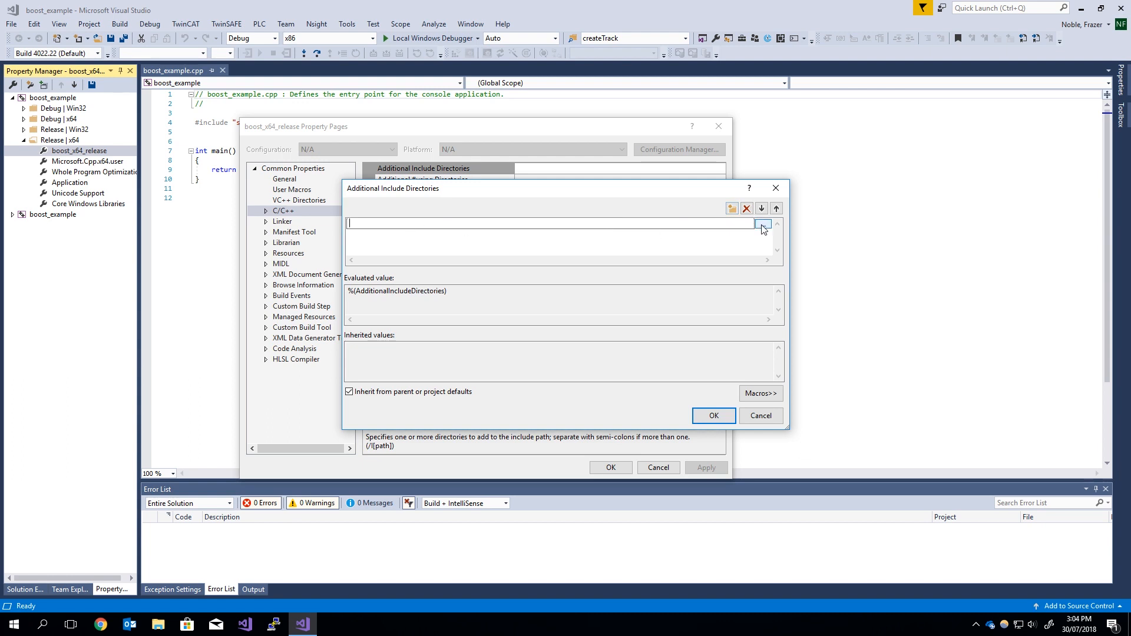
{"action": "left_click", "coordinate": [762, 224]}
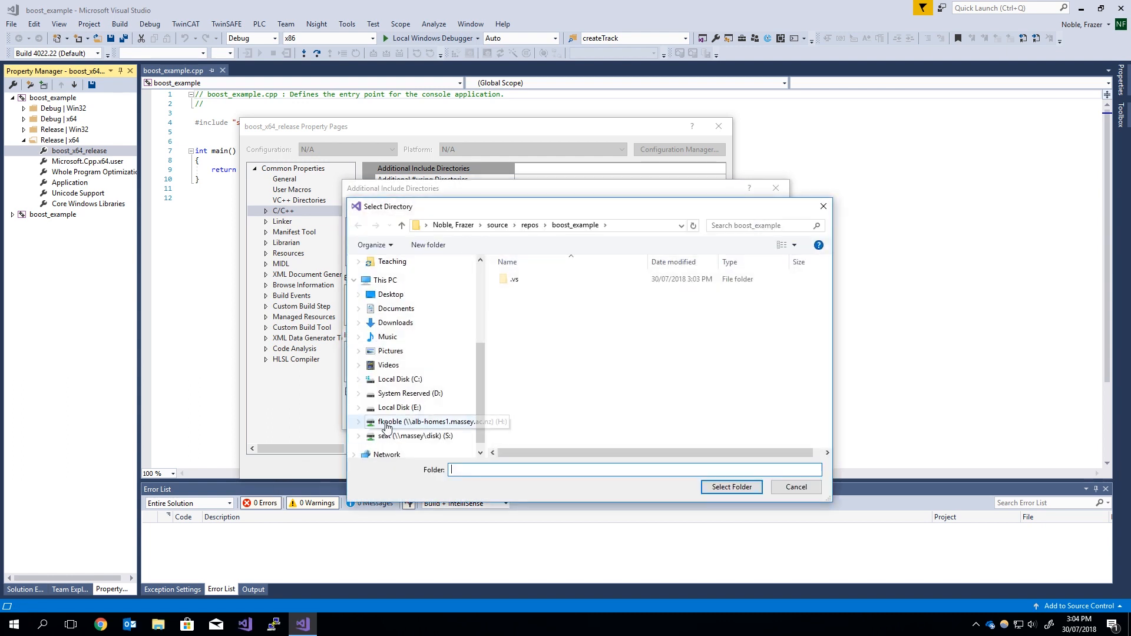
{"action": "left_click", "coordinate": [399, 408]}
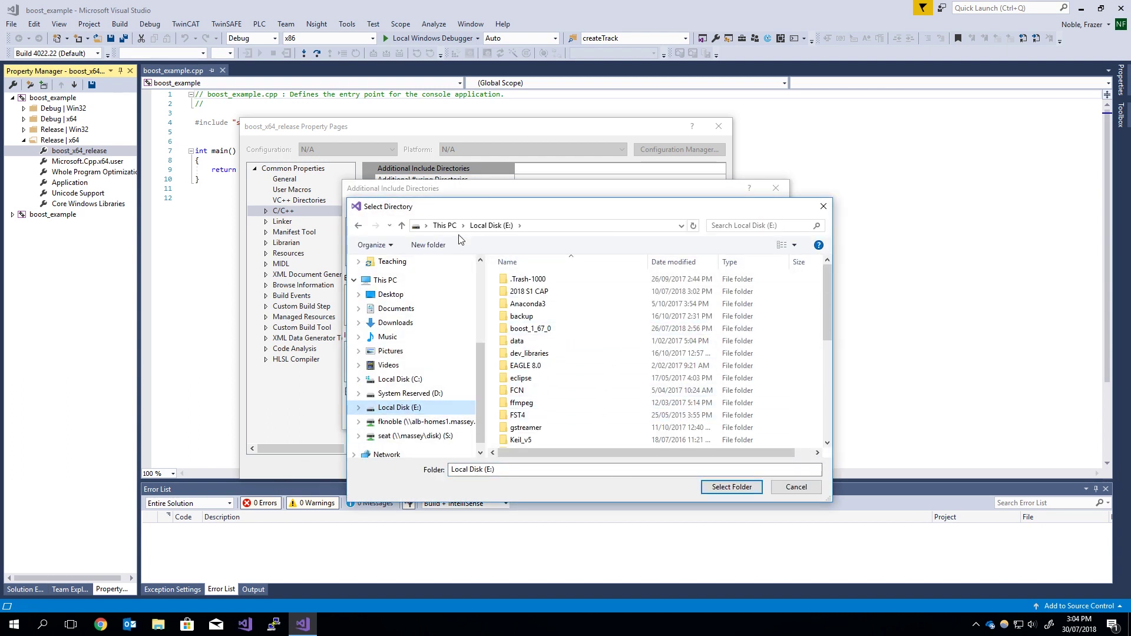
{"action": "left_click", "coordinate": [530, 328]}
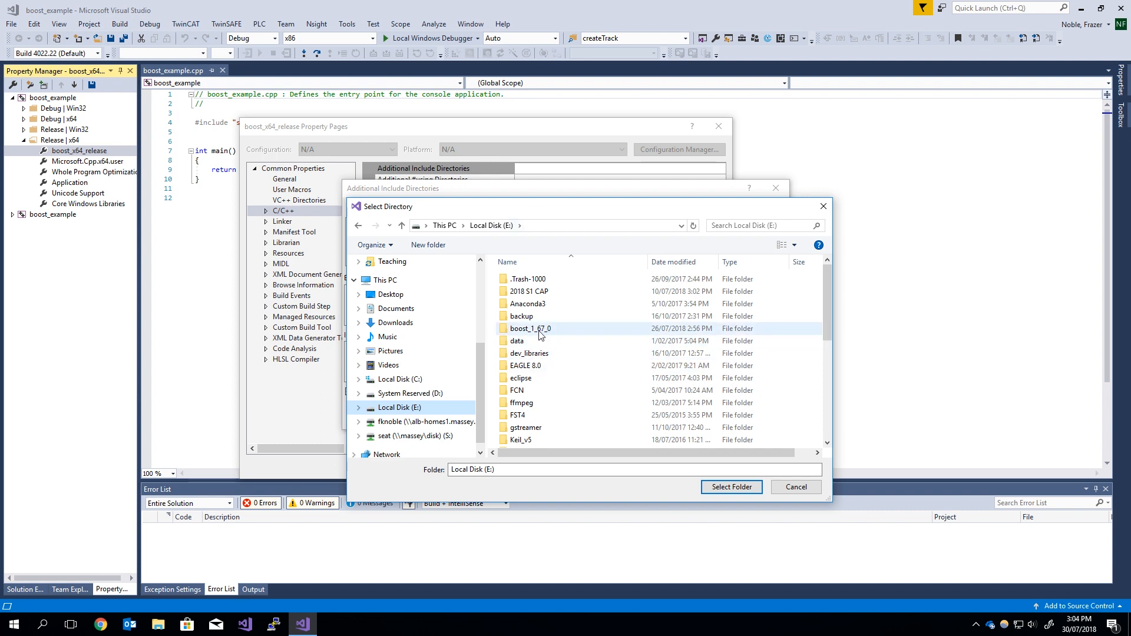
{"action": "mouse_move", "coordinate": [530, 328]}
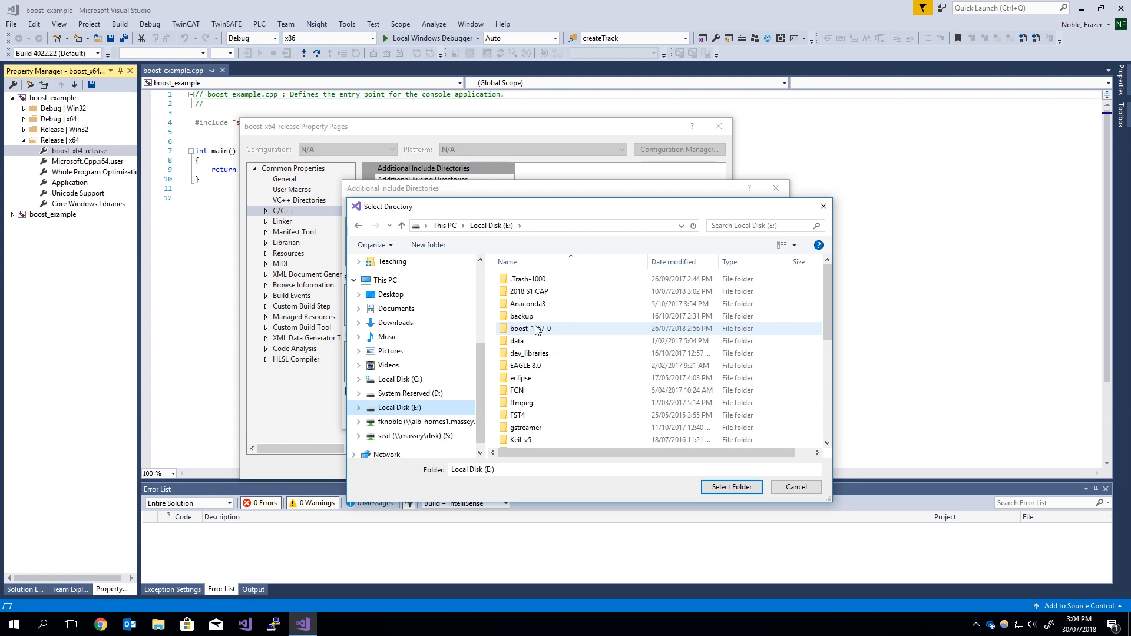
{"action": "mouse_move", "coordinate": [530, 328]}
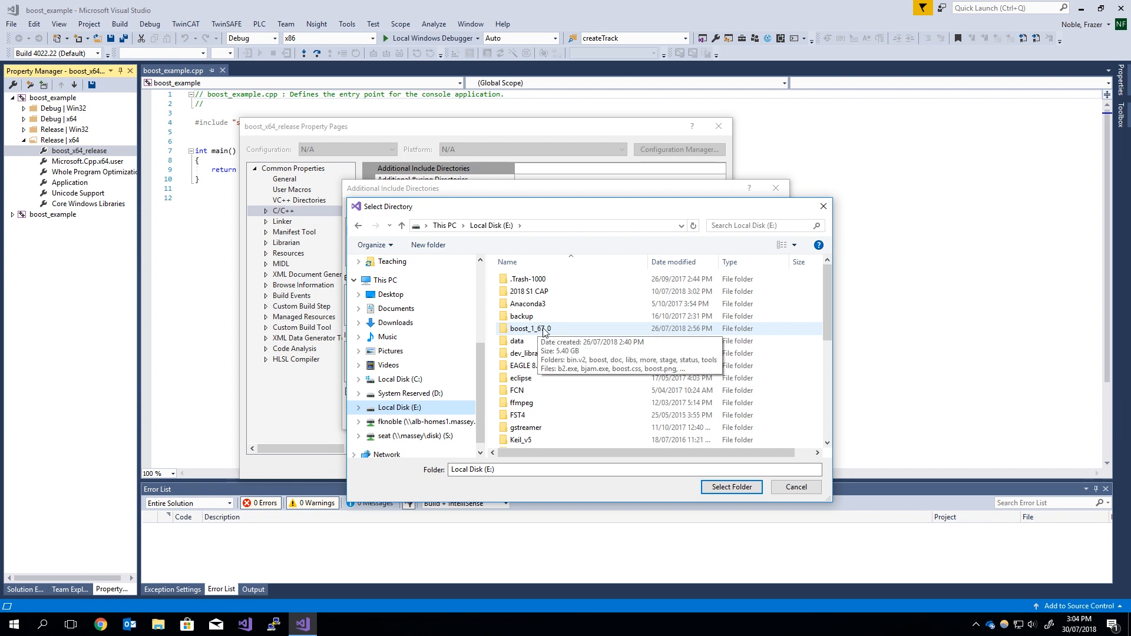
{"action": "double_click", "coordinate": [529, 328]}
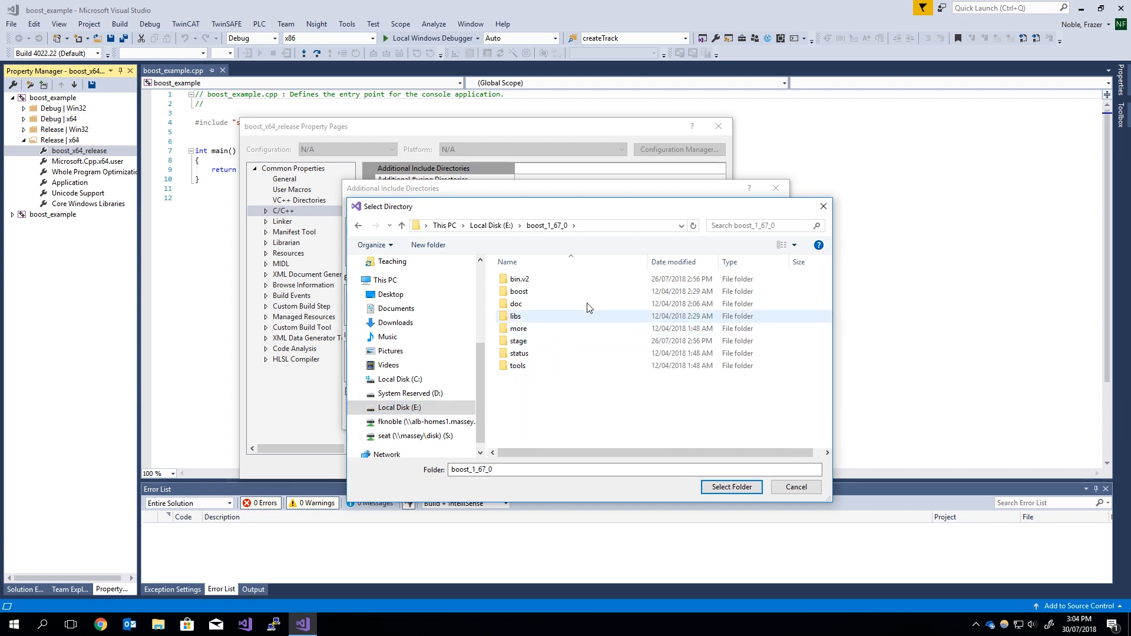
{"action": "left_click", "coordinate": [730, 487]}
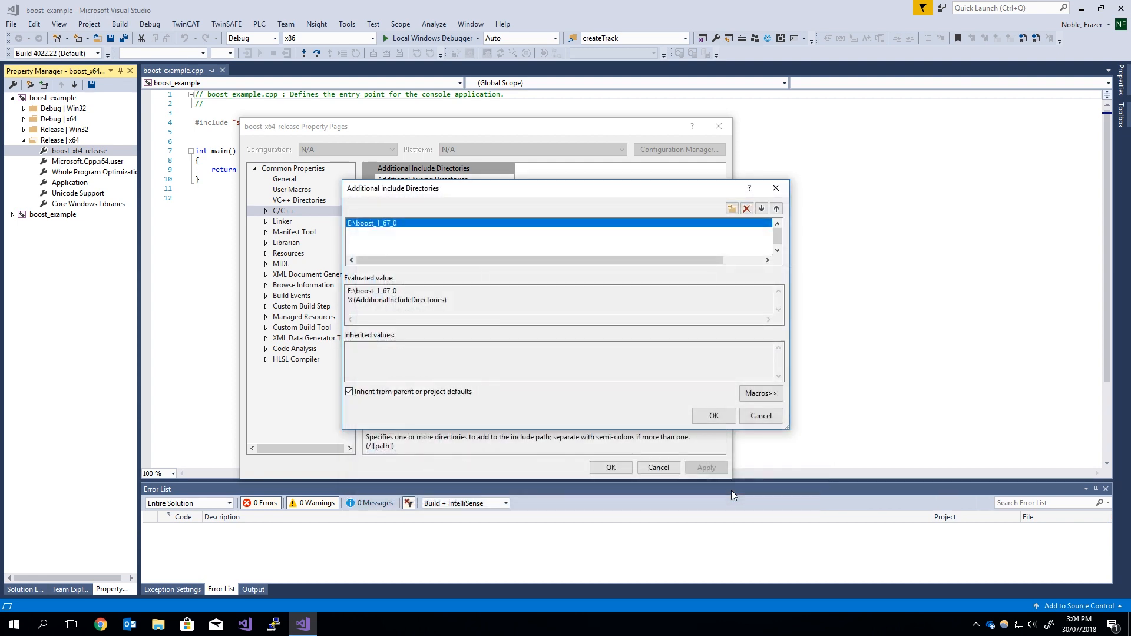
{"action": "left_click", "coordinate": [713, 415]}
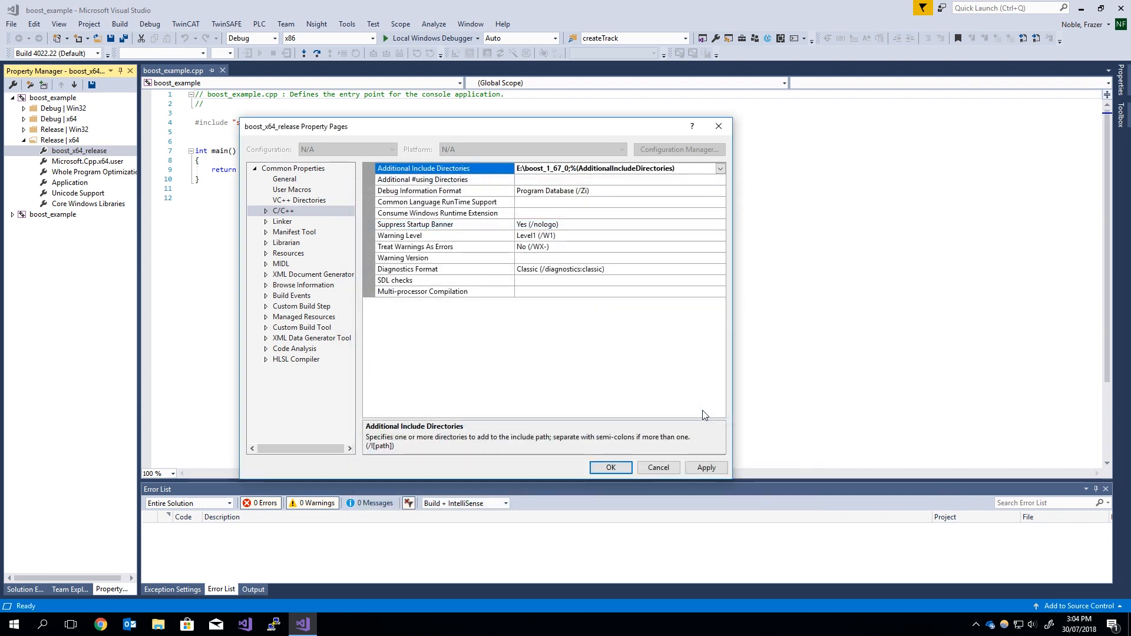
- Add E:\boost_1_67_0\stage\lib to the sheet's Linker General Additional Library Directories
{"action": "left_click", "coordinate": [282, 221]}
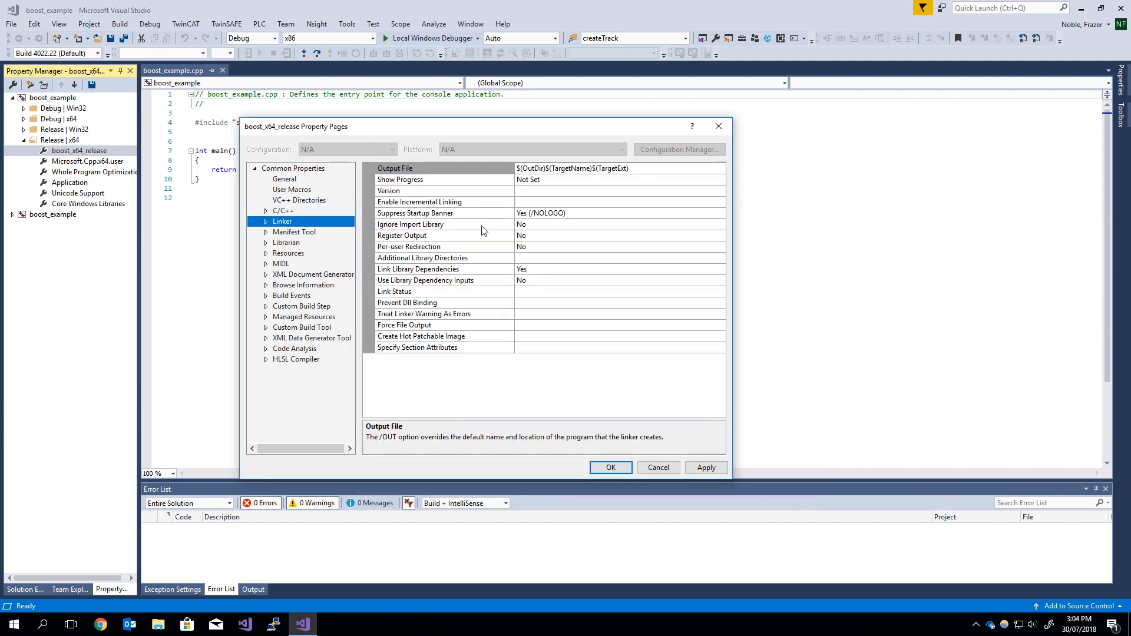
{"action": "left_click", "coordinate": [423, 258]}
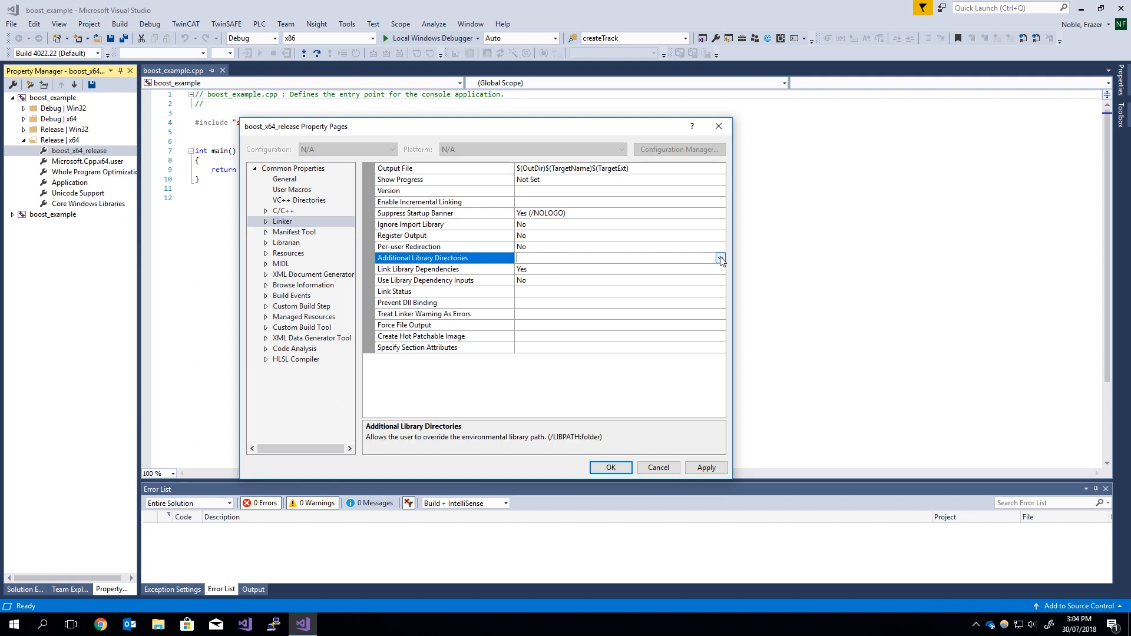
{"action": "left_click", "coordinate": [720, 258]}
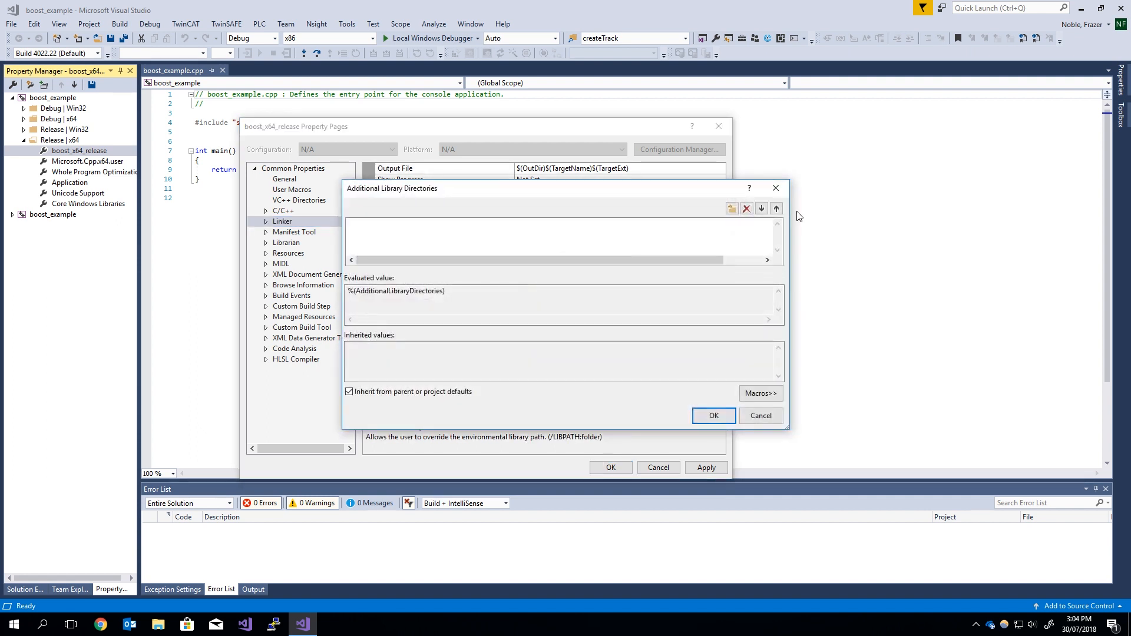
{"action": "left_click", "coordinate": [731, 209]}
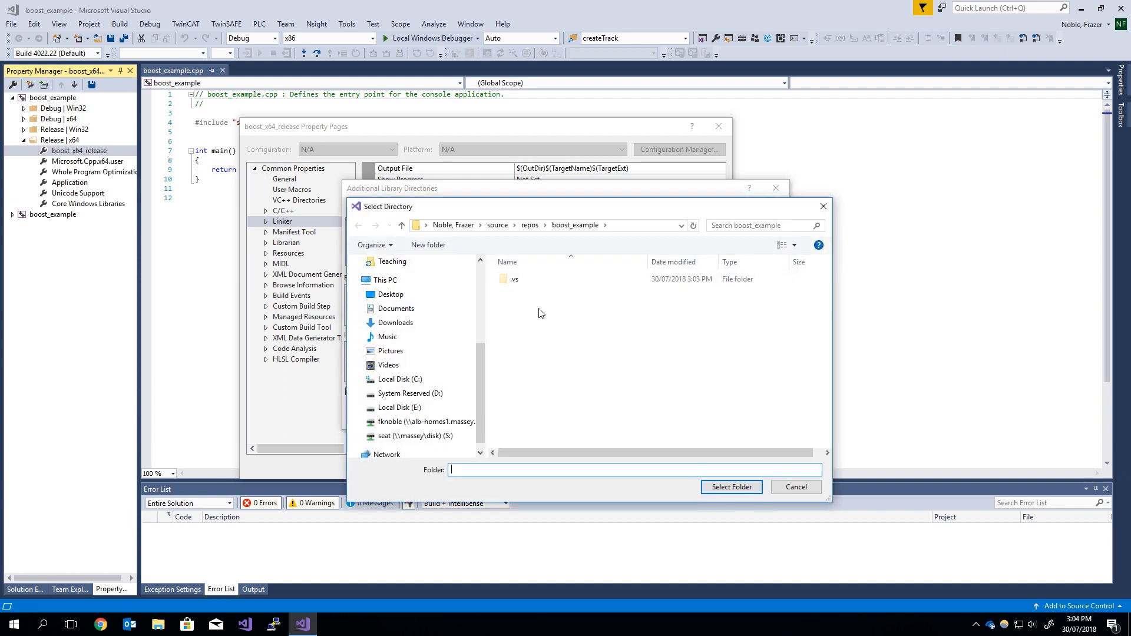
{"action": "left_click", "coordinate": [399, 408]}
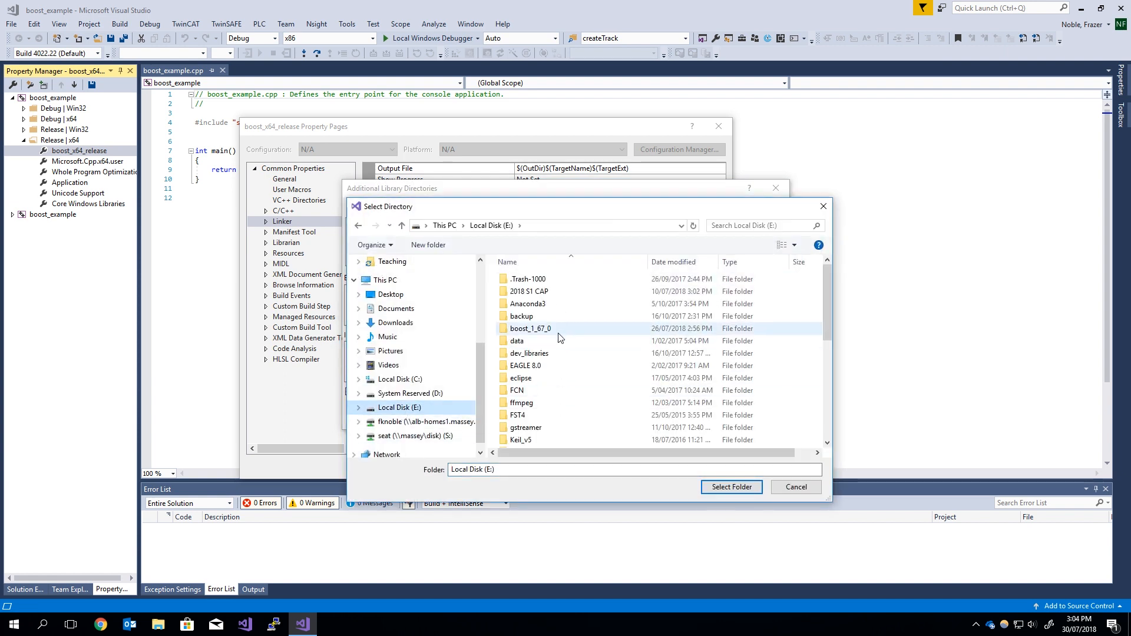
{"action": "double_click", "coordinate": [530, 328]}
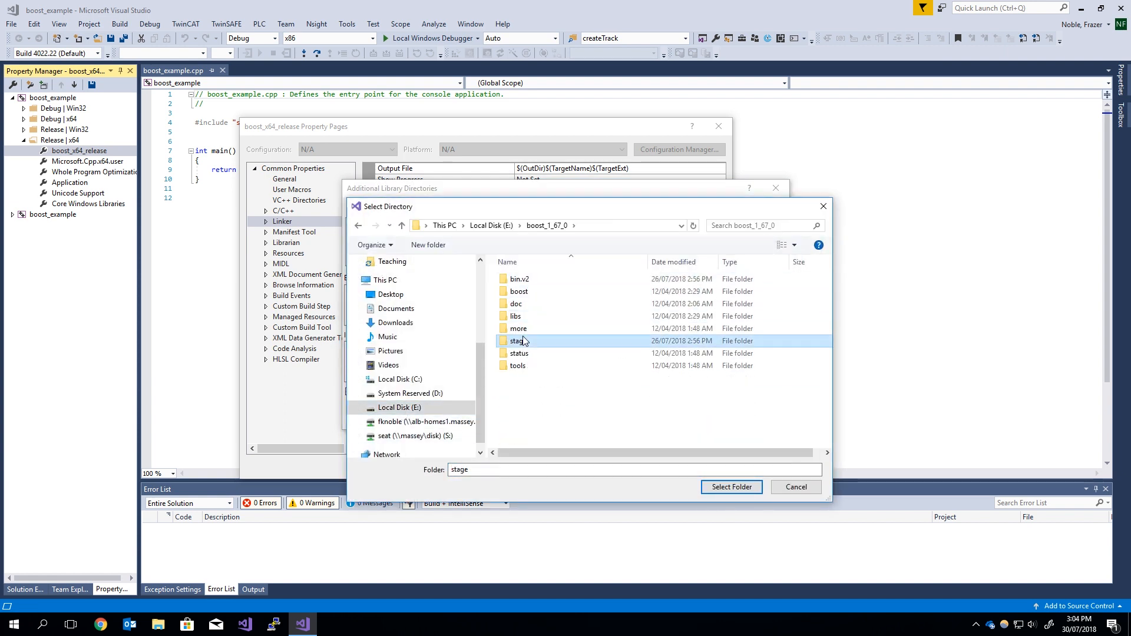
{"action": "double_click", "coordinate": [518, 341]}
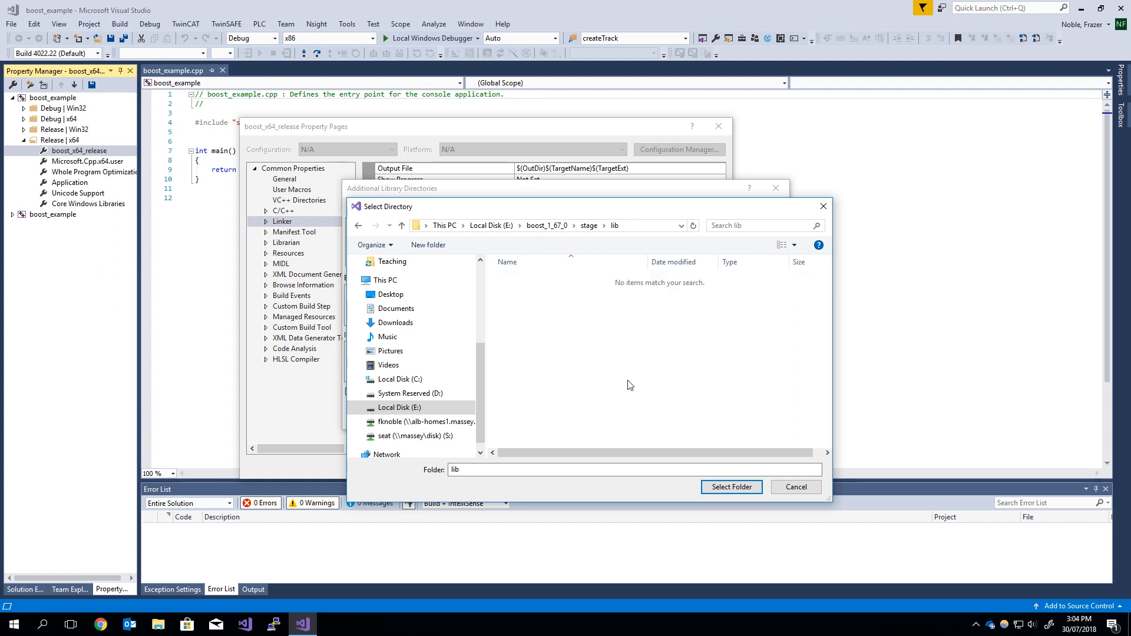
{"action": "mouse_move", "coordinate": [588, 396]}
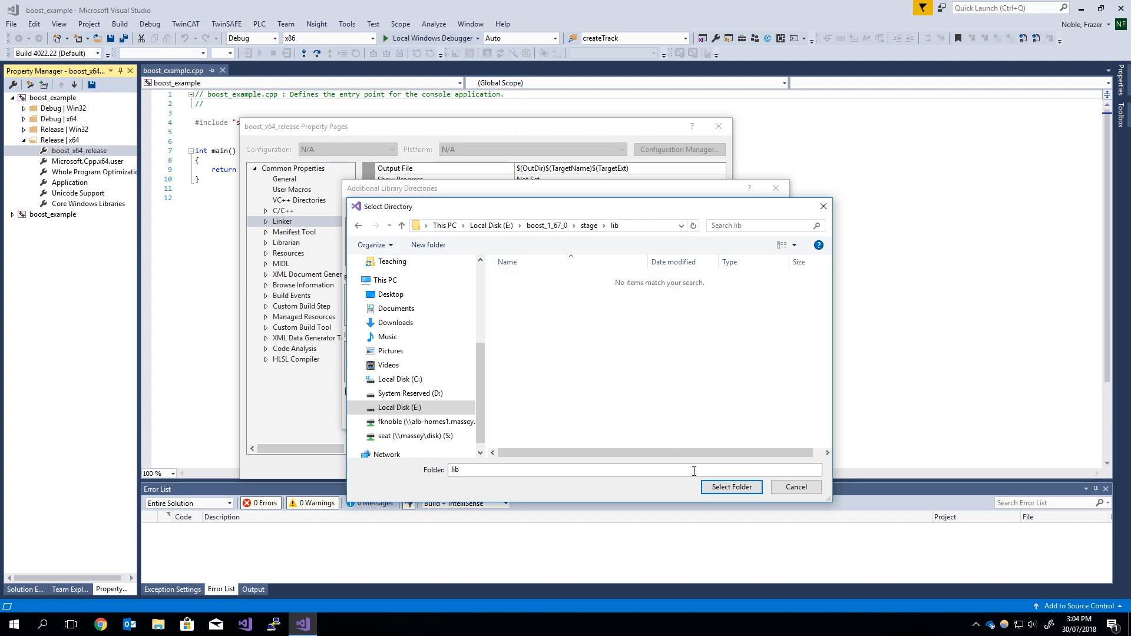
{"action": "left_click", "coordinate": [730, 488]}
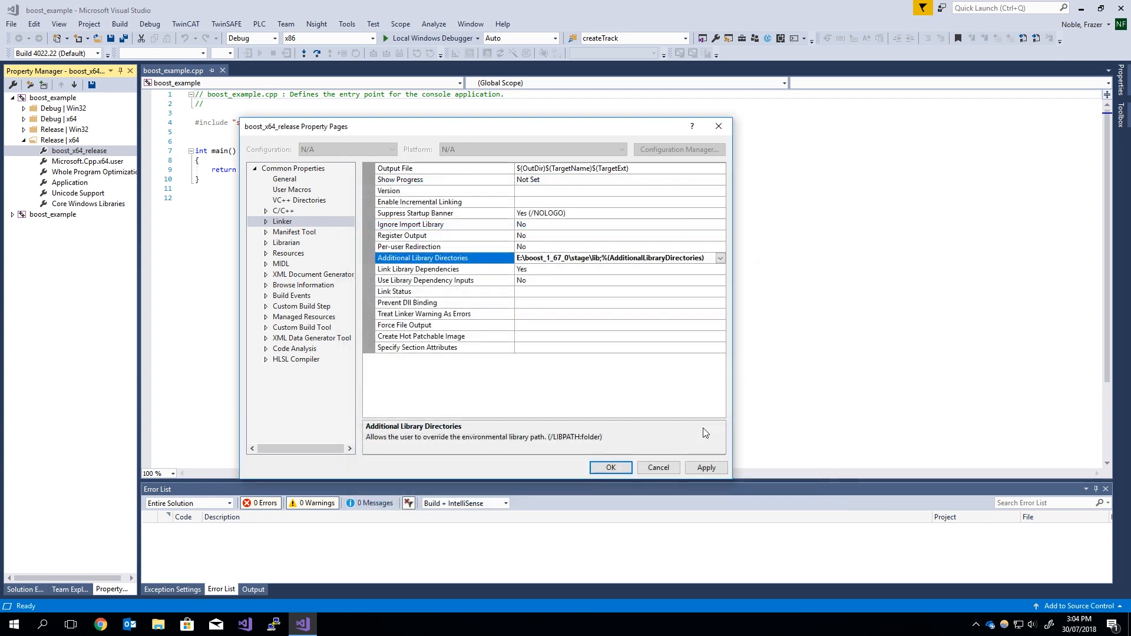
- Confirm the property pages with OK and switch the solution configuration to Release
{"action": "left_click", "coordinate": [610, 467]}
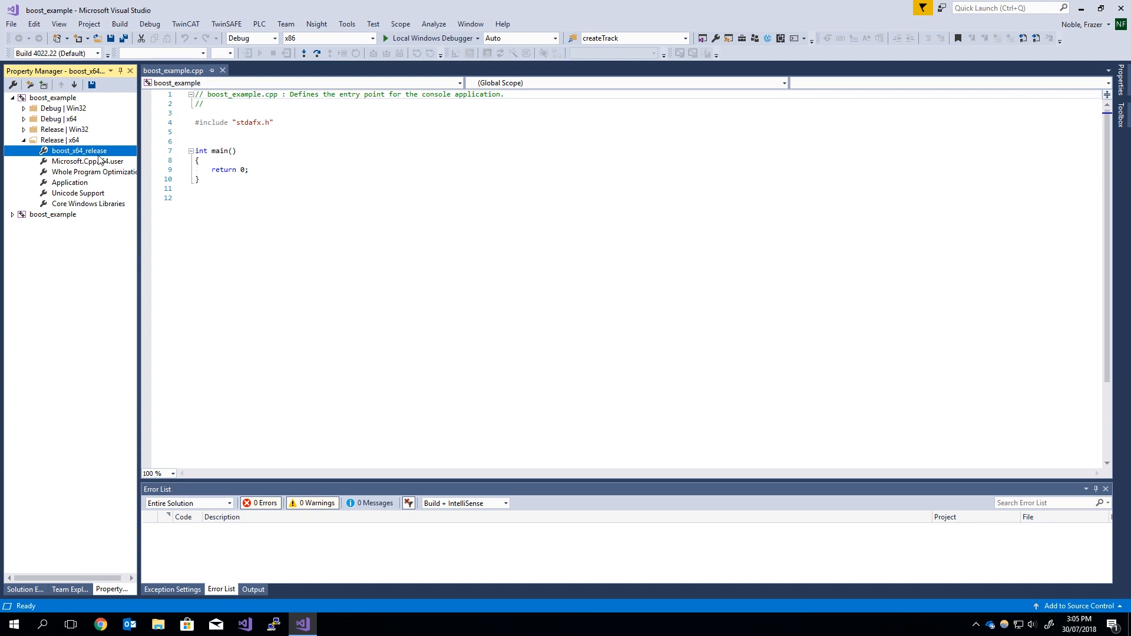
{"action": "left_click", "coordinate": [274, 38]}
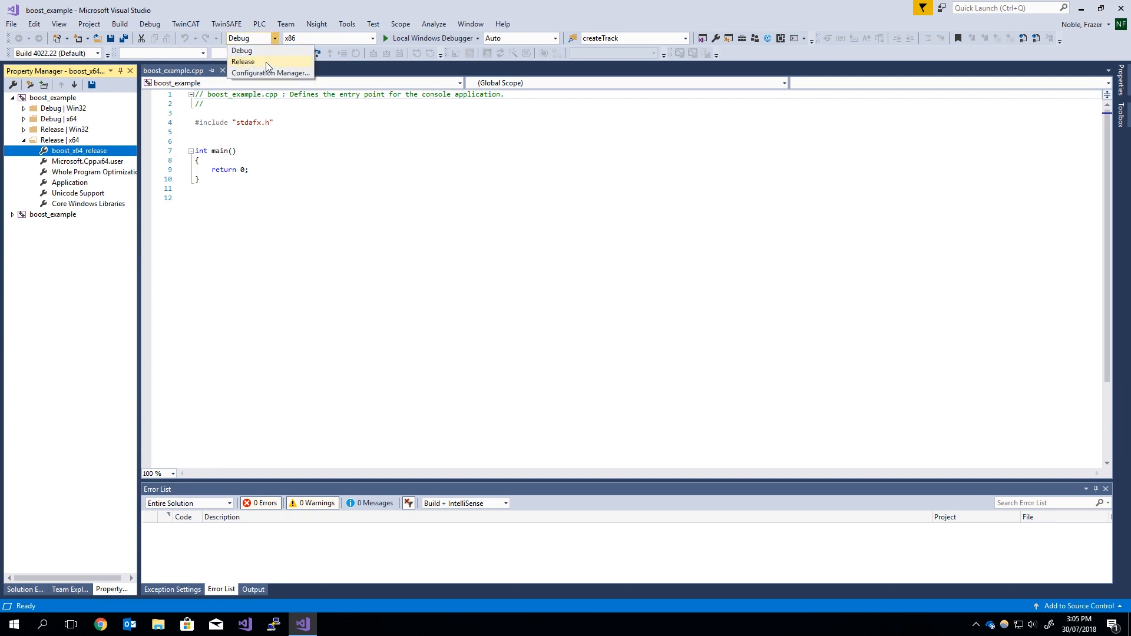
{"action": "left_click", "coordinate": [244, 61]}
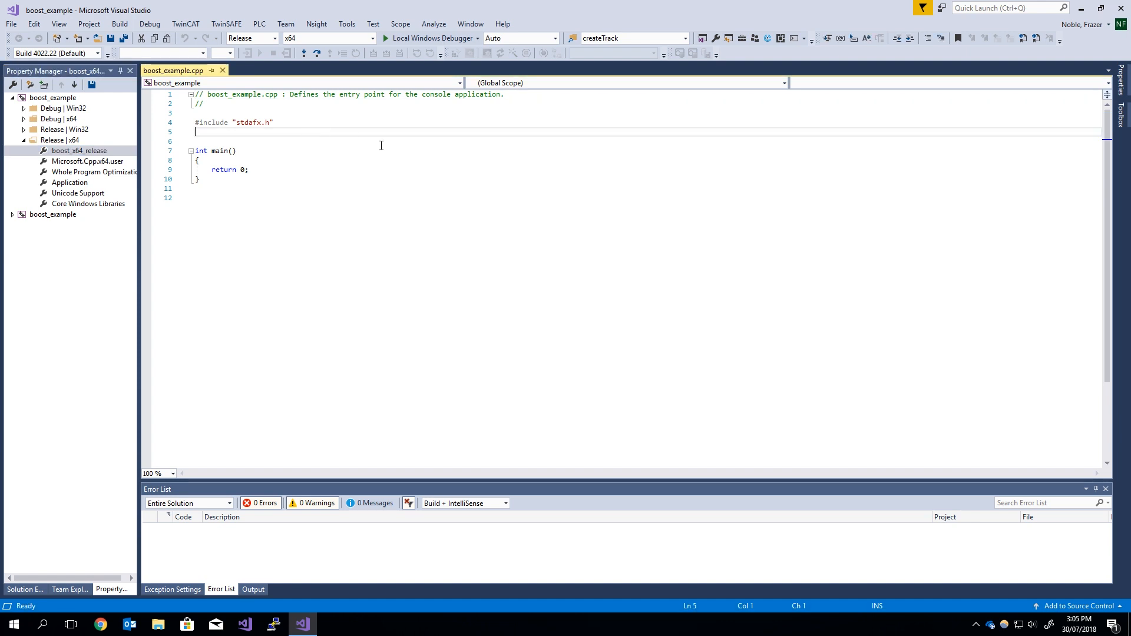
- Add #include <boost/asio.hpp> to boost_example.cpp and open blank lines inside main
{"action": "type", "text": "#inc1"}
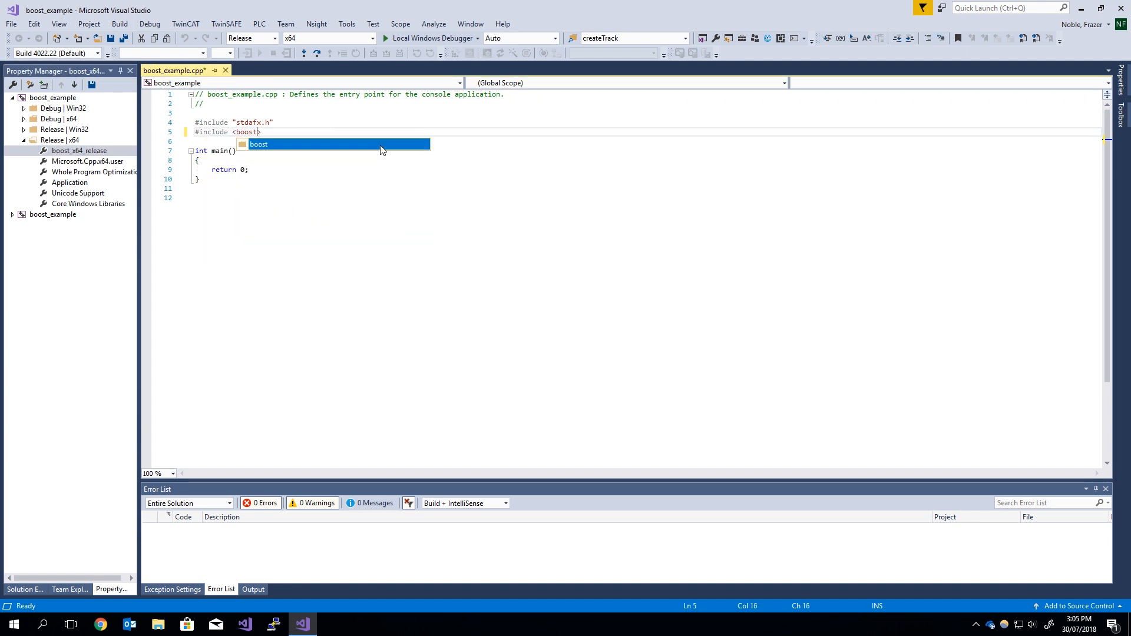
{"action": "type", "text": "/asio.hpp"}
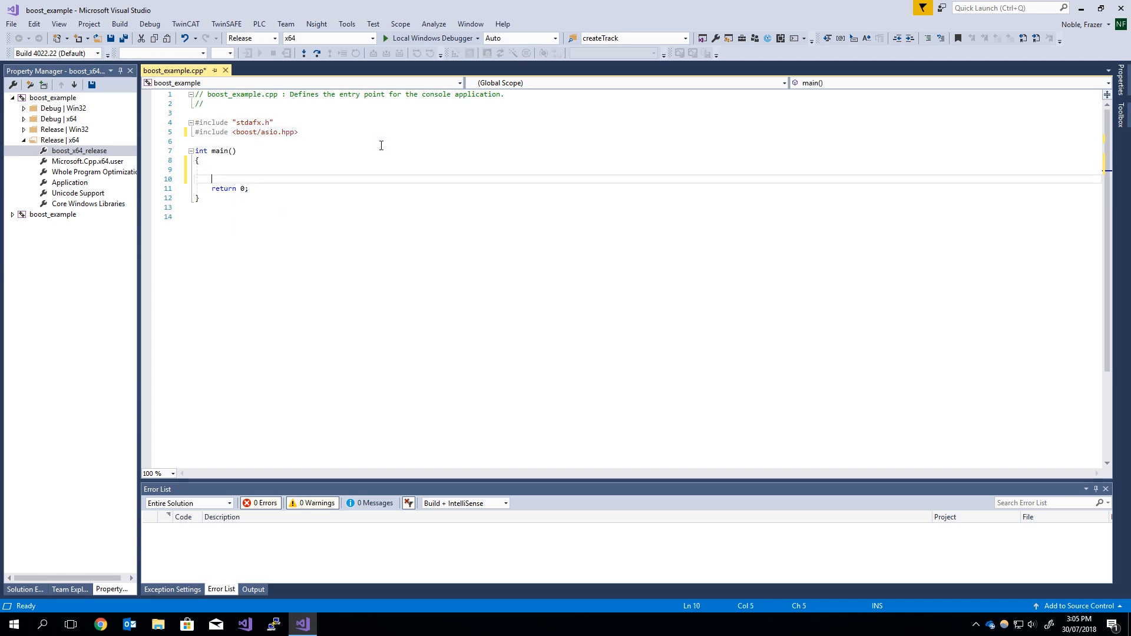
{"action": "key", "text": "enter"}
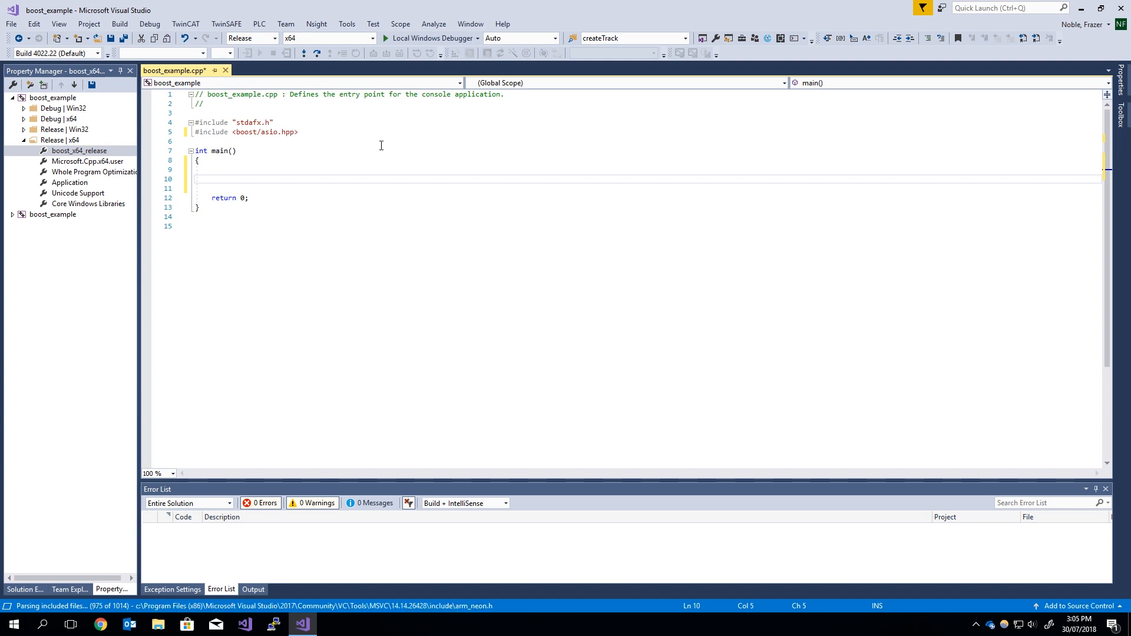
- Declare boost::asio::io_context io and begin a boost::asio::steady_timer declaration
{"action": "type", "text": "boost::asio"}
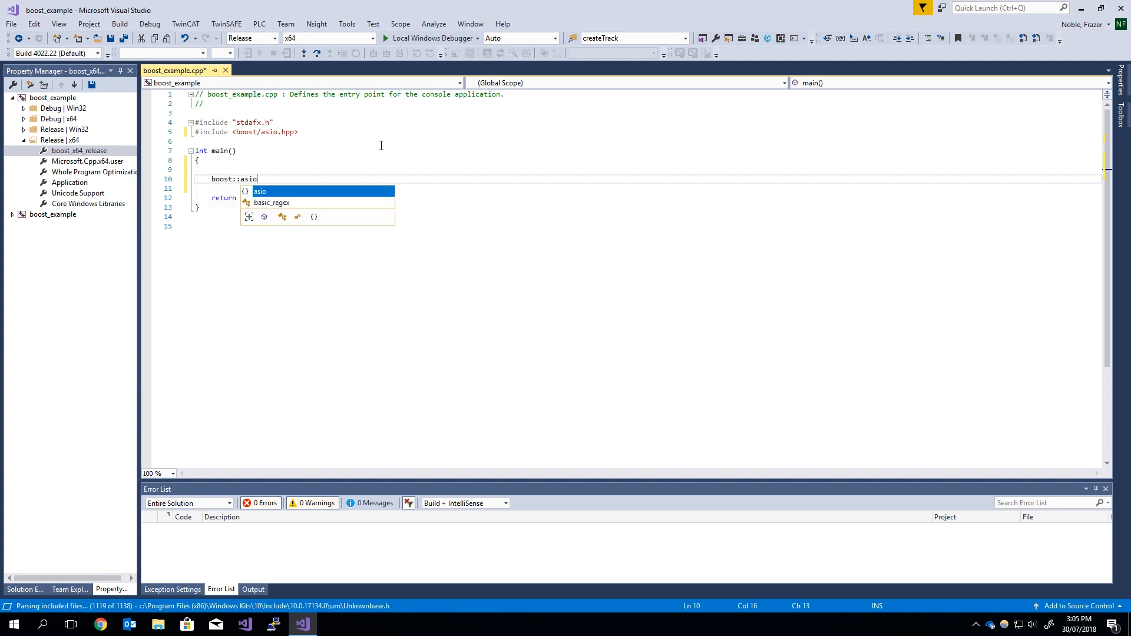
{"action": "type", "text": "::io_context io;"}
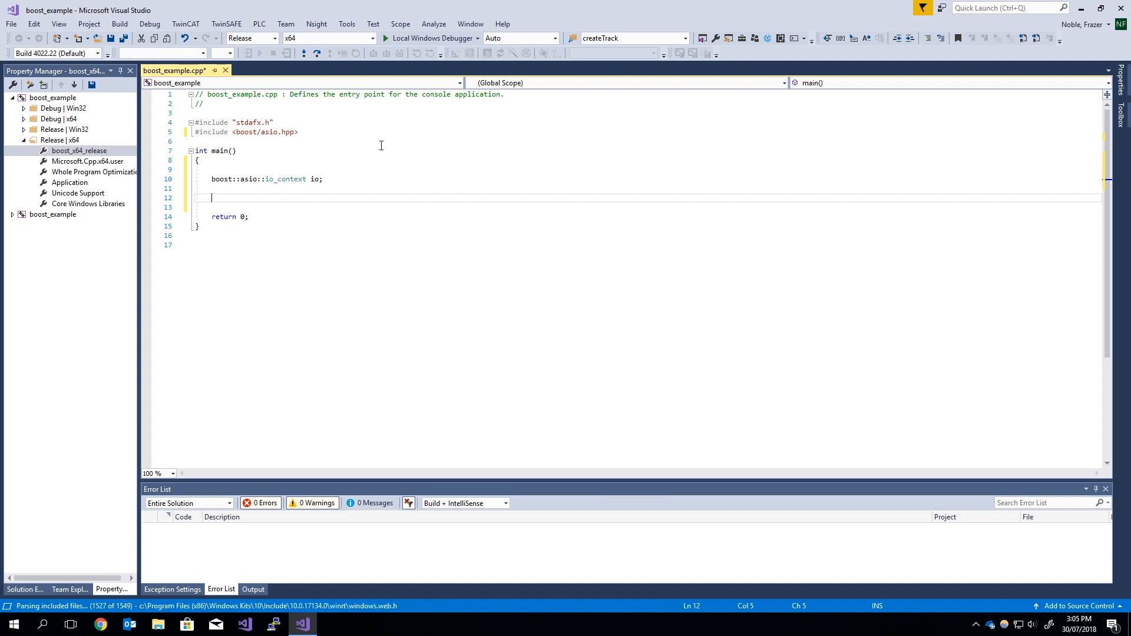
{"action": "type", "text": "boost::a"}
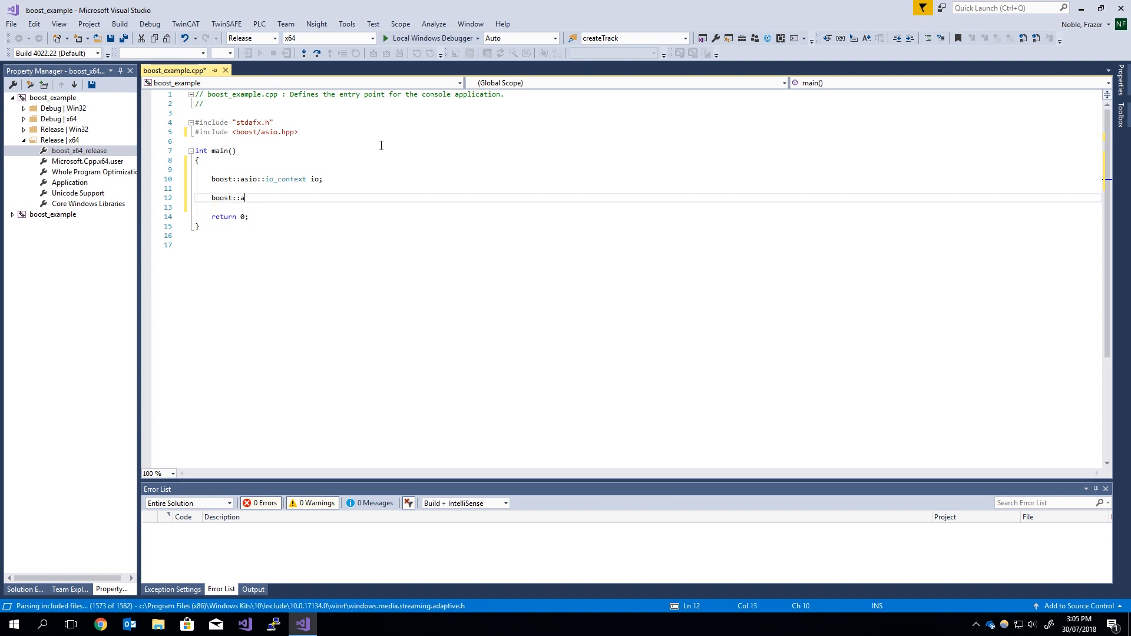
{"action": "type", "text": "sio::"}
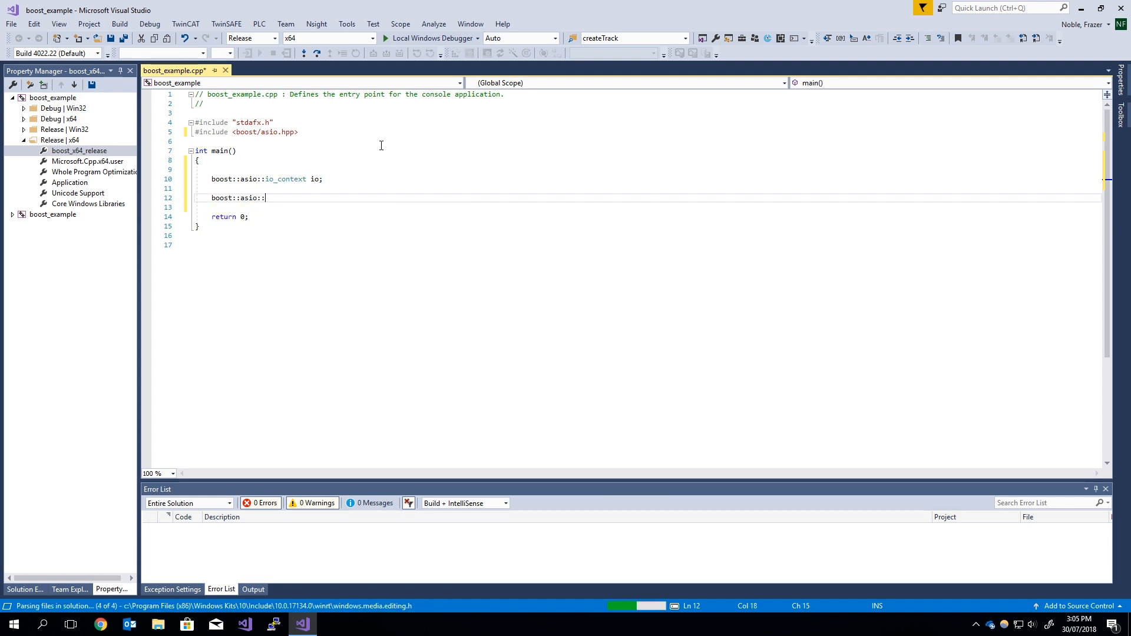
{"action": "type", "text": "s"}
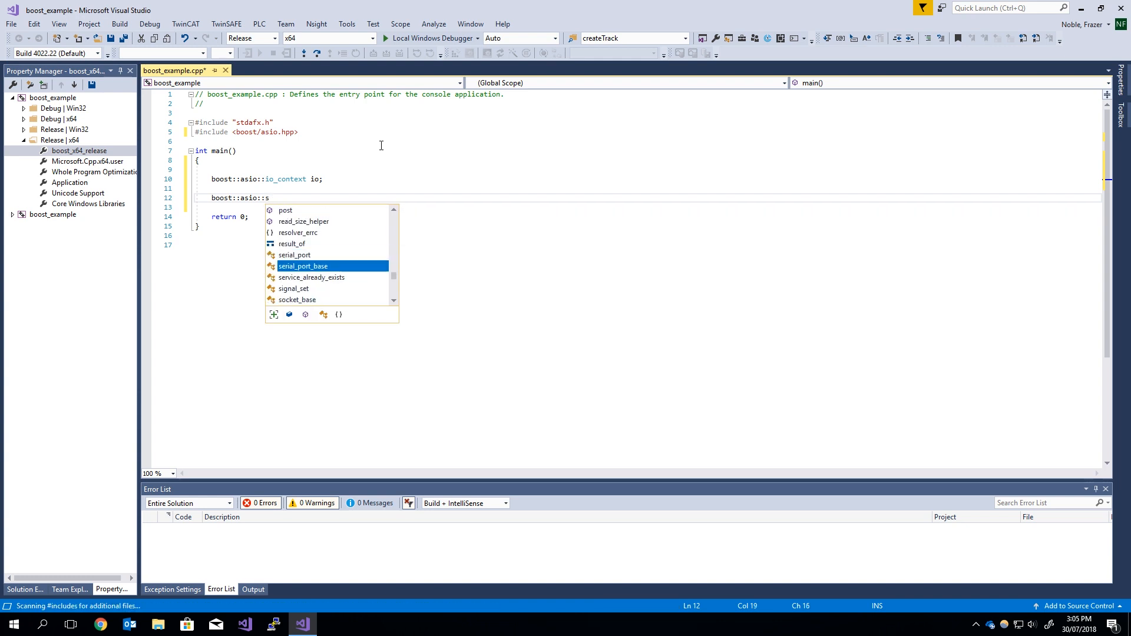
{"action": "type", "text": "teady_timer"}
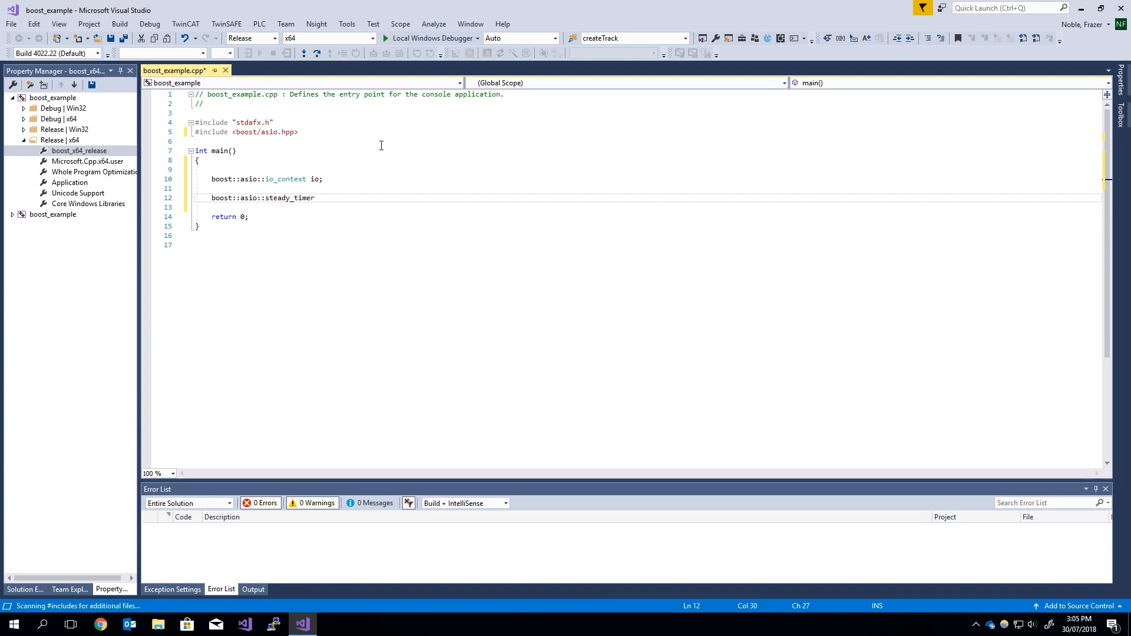
- Name the timer 'timer', constructed with io and boost::asio::chrono::seconds(1)
{"action": "type", "text": "timer"}
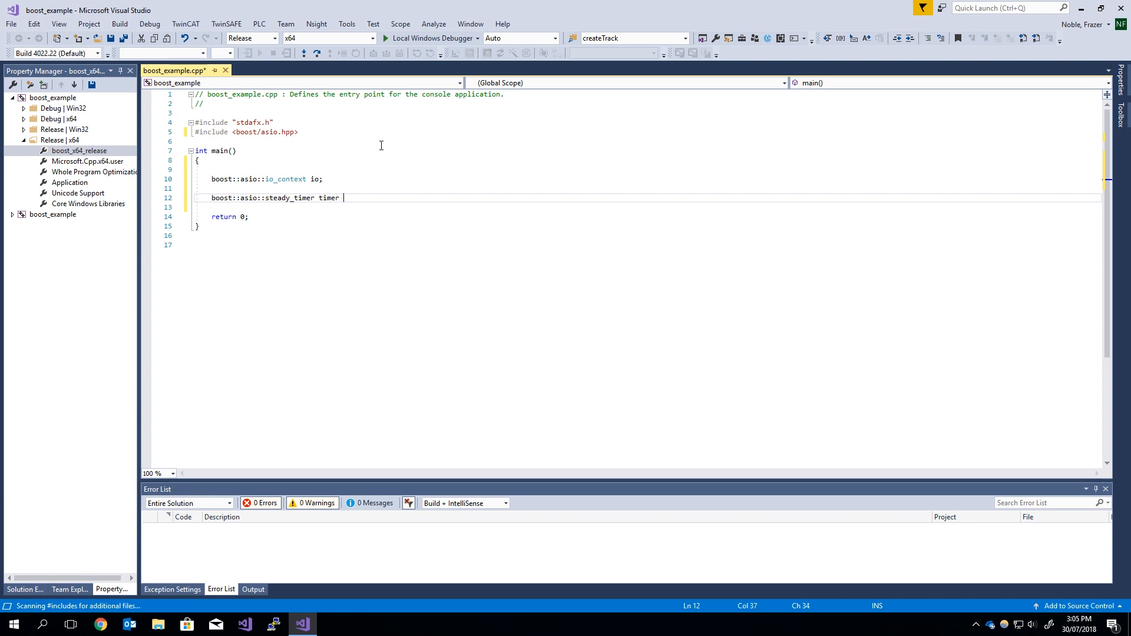
{"action": "type", "text": "= boost::asio:"}
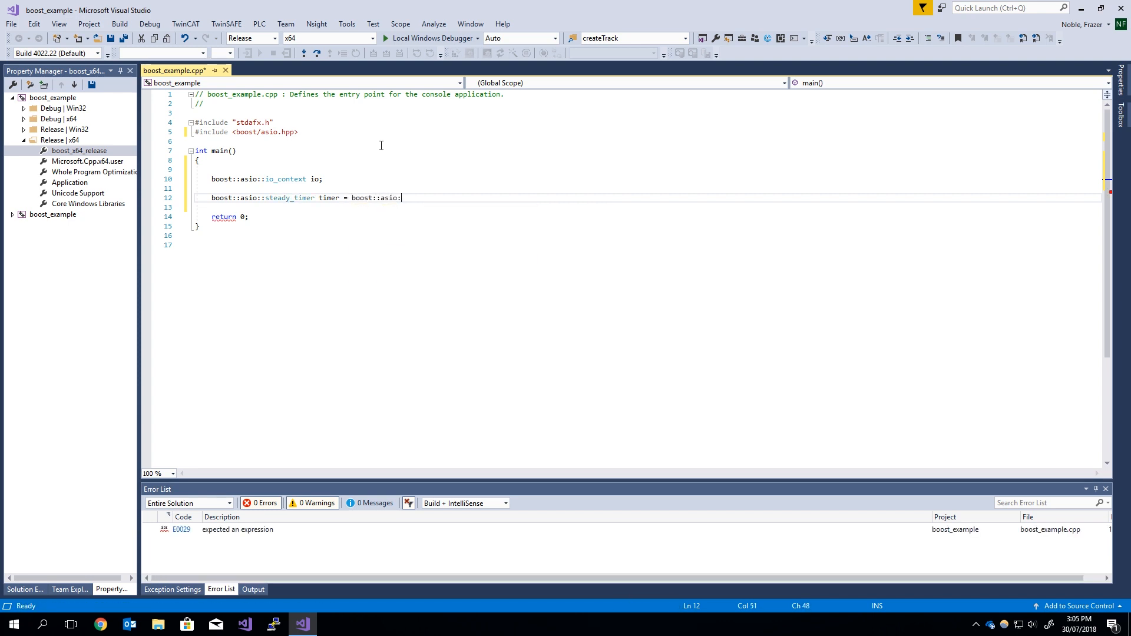
{"action": "type", "text": "steady_timer(i"}
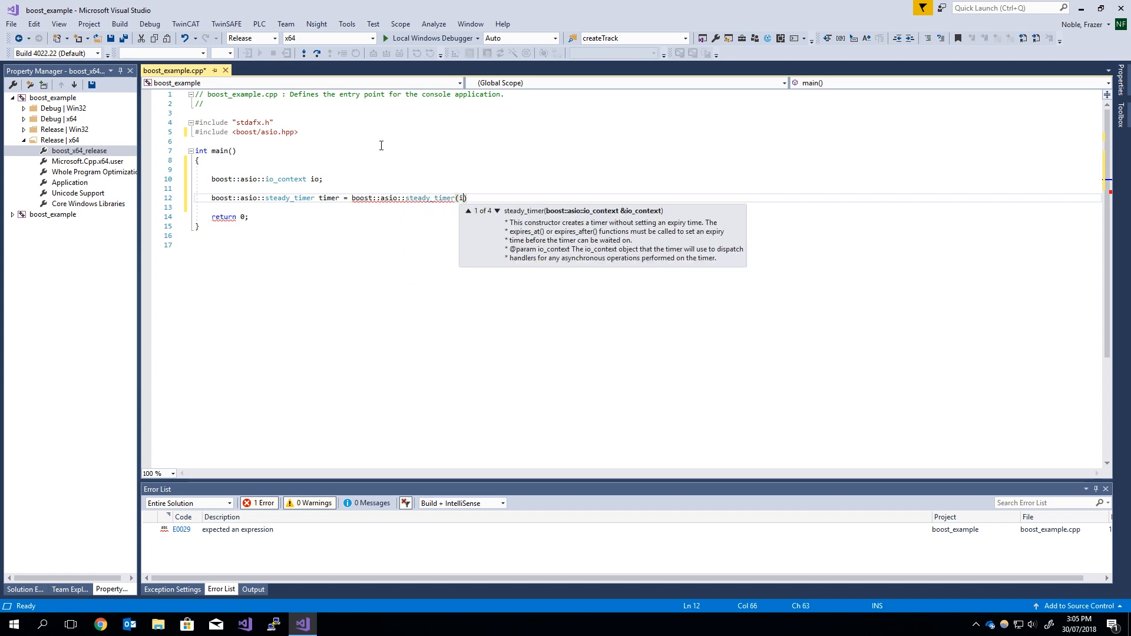
{"action": "type", "text": "o,"}
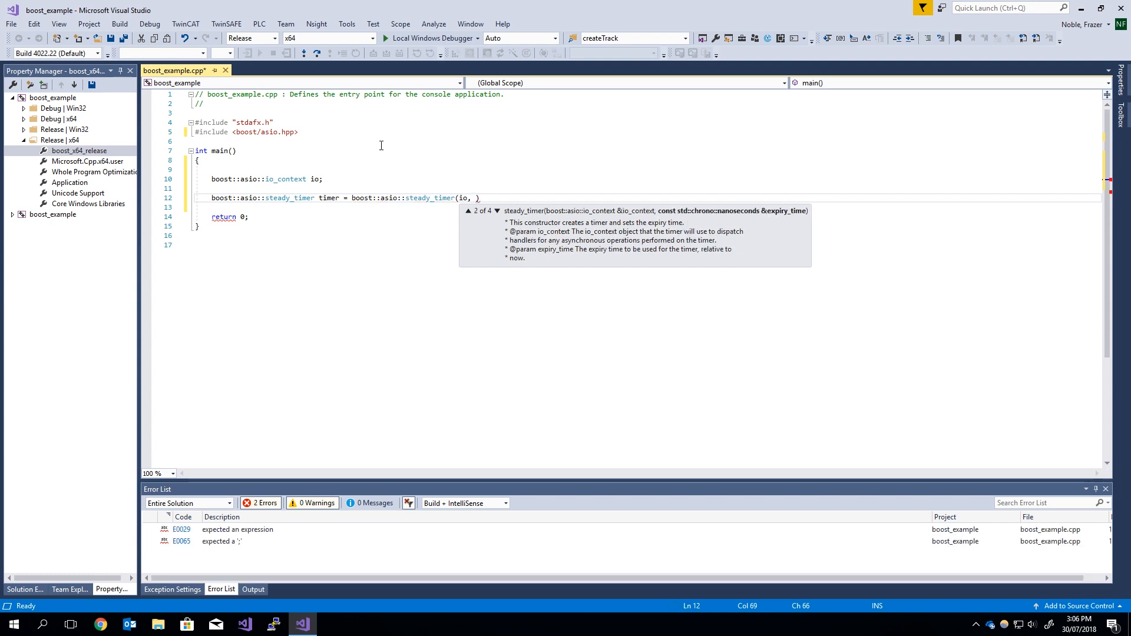
{"action": "type", "text": "boost::a"}
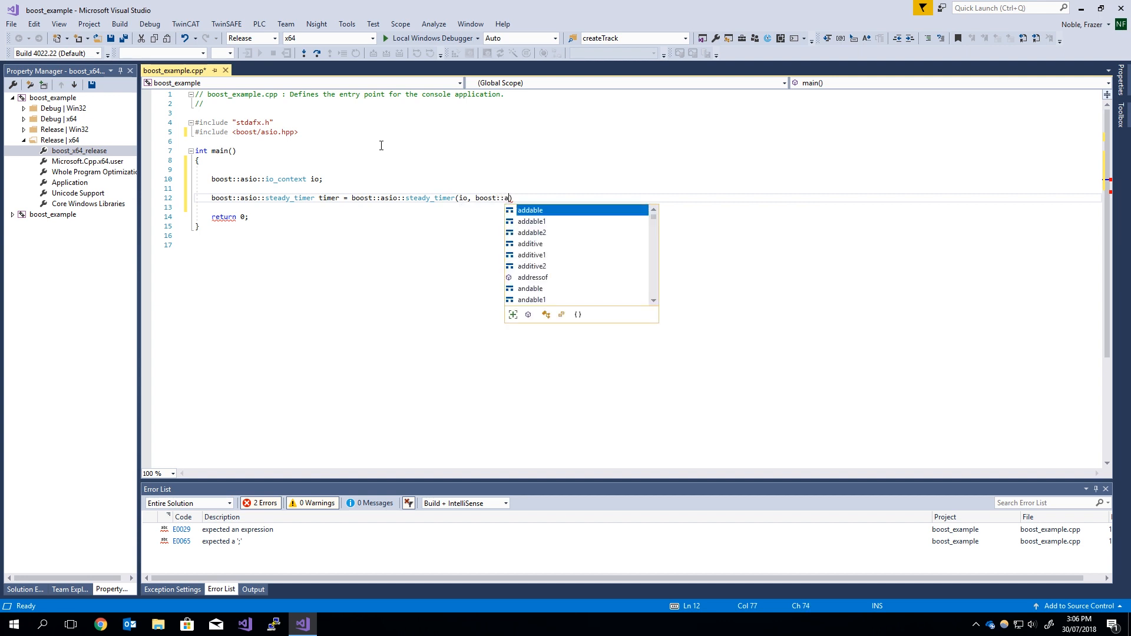
{"action": "type", "text": "chrono)"}
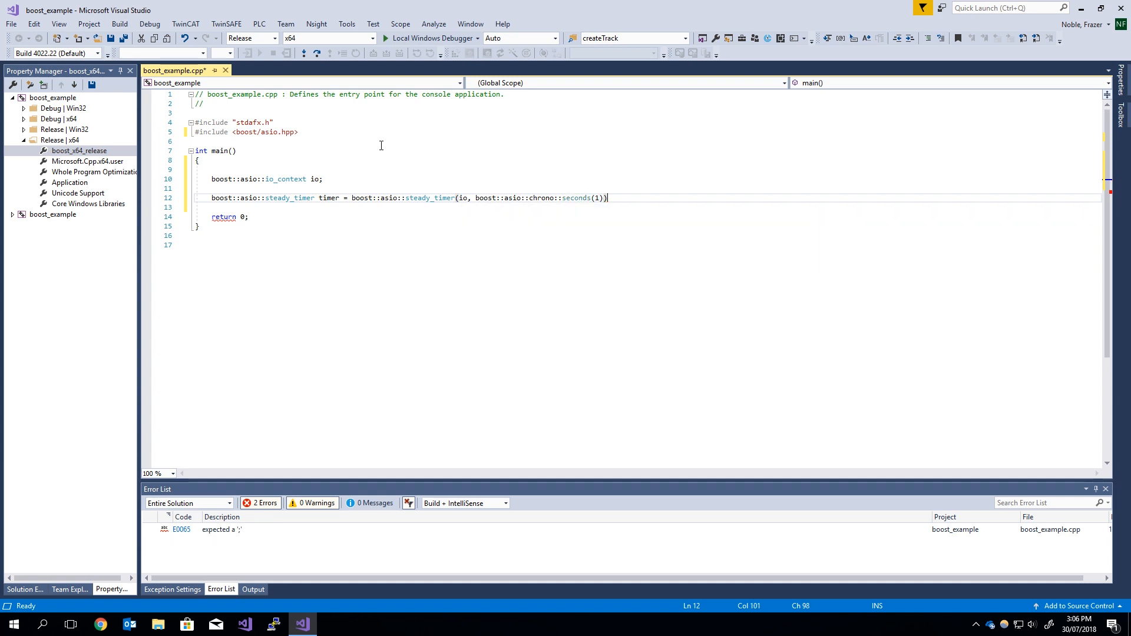
{"action": "type", "text": ")"}
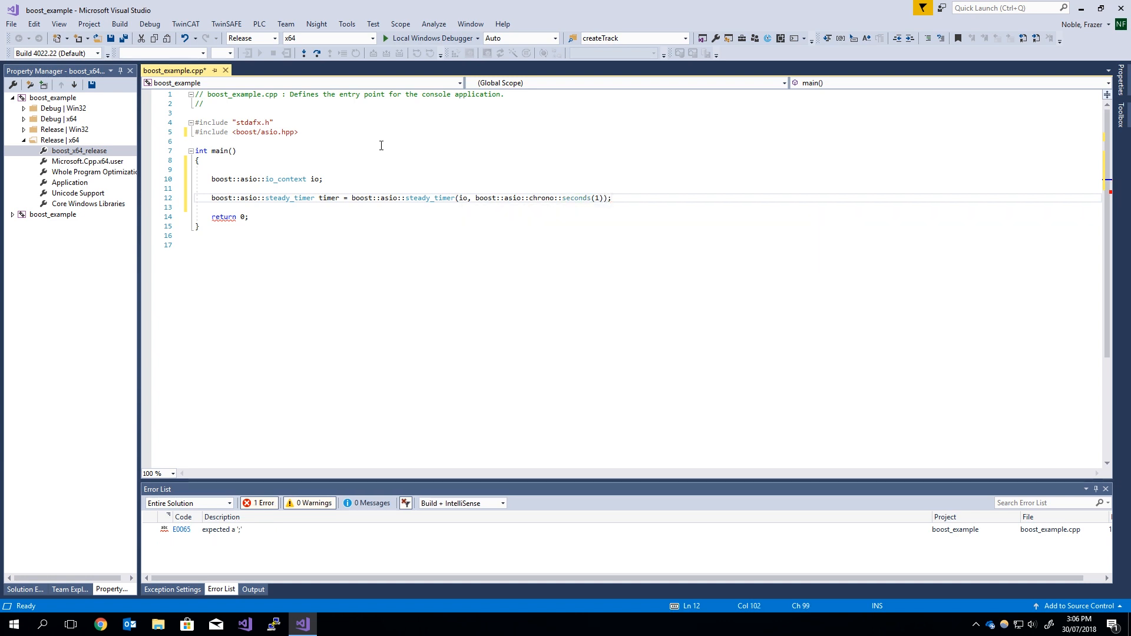
{"action": "key", "text": "enter"}
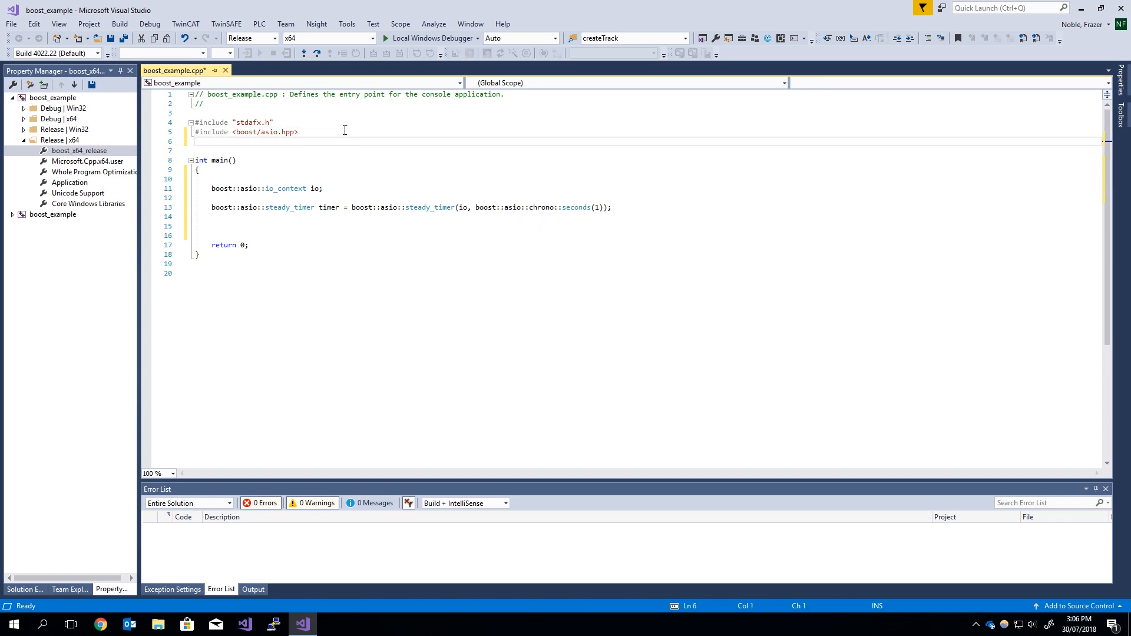
- Add #include <iostream> and print "Start" with std::cout and std::endl
{"action": "type", "text": "#"}
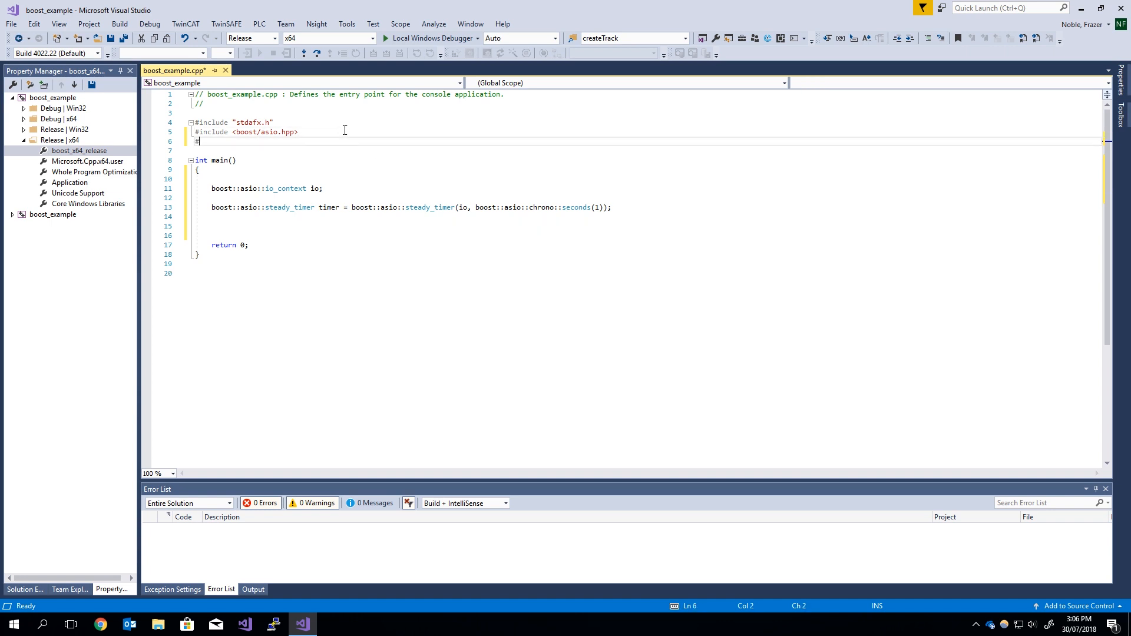
{"action": "type", "text": "#include <iostream>"}
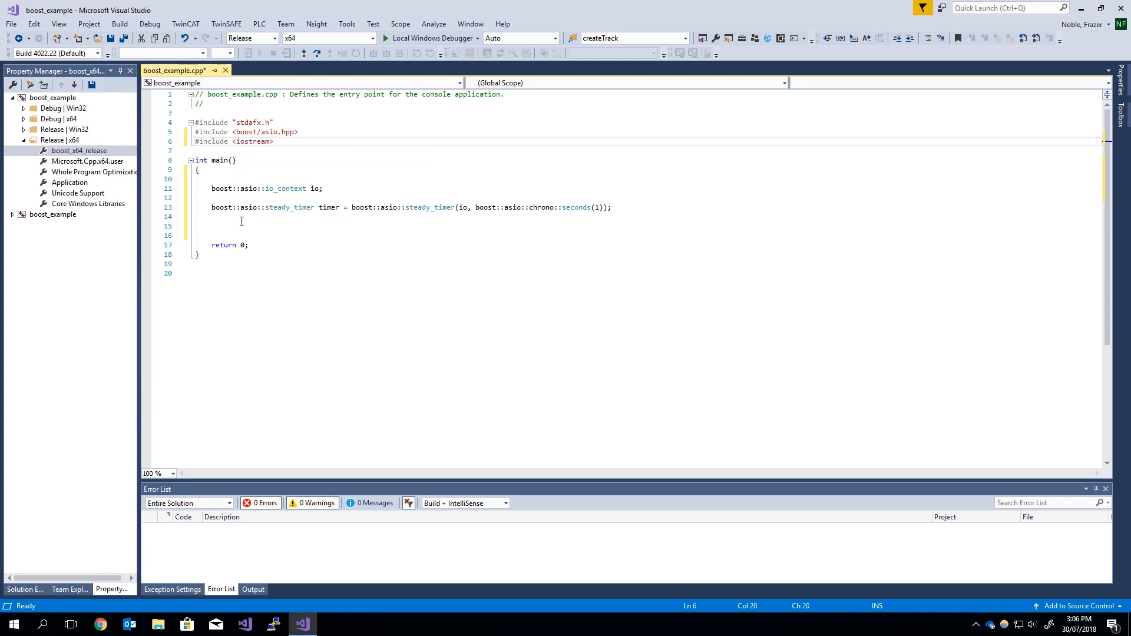
{"action": "type", "text": "std::cout"}
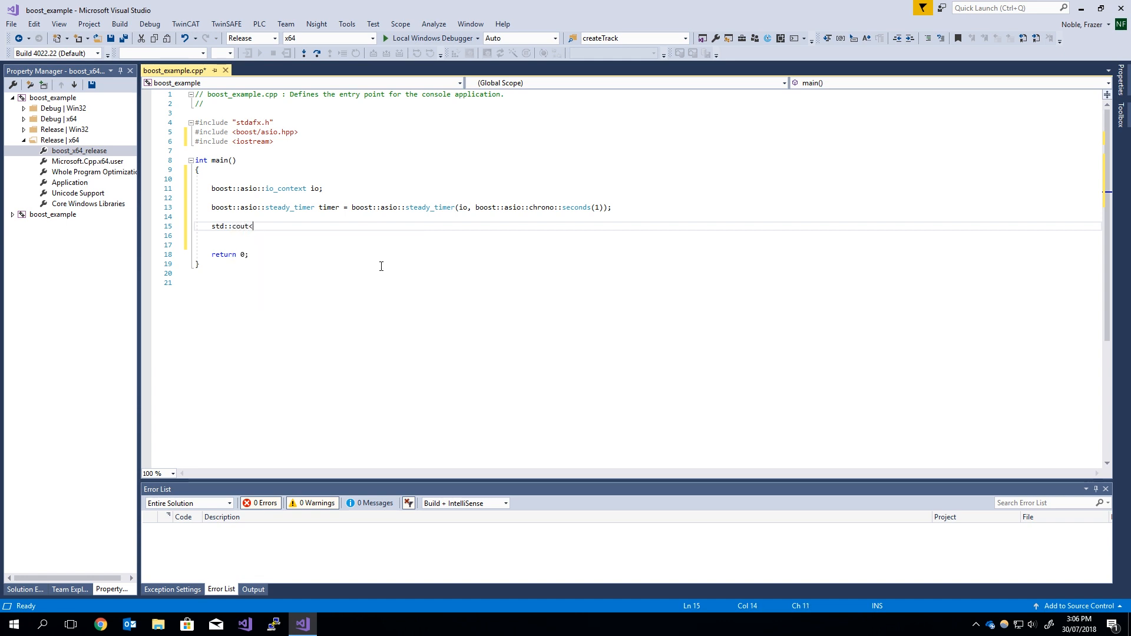
{"action": "type", "text": "<< \"St"}
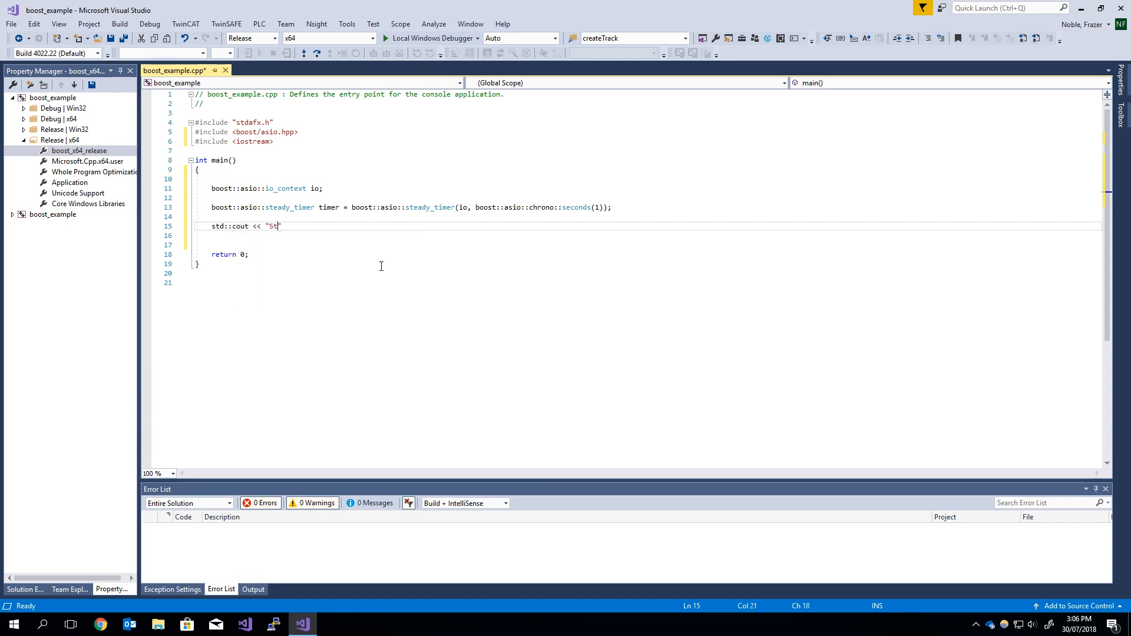
{"action": "type", "text": "art\" <<"}
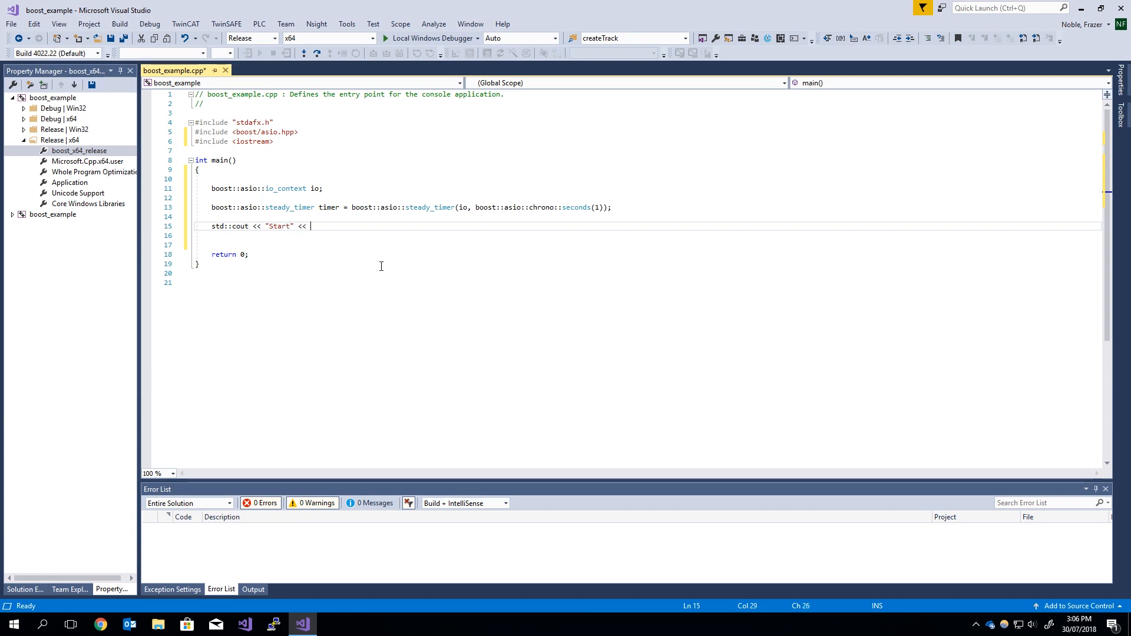
{"action": "type", "text": "std::endl;"}
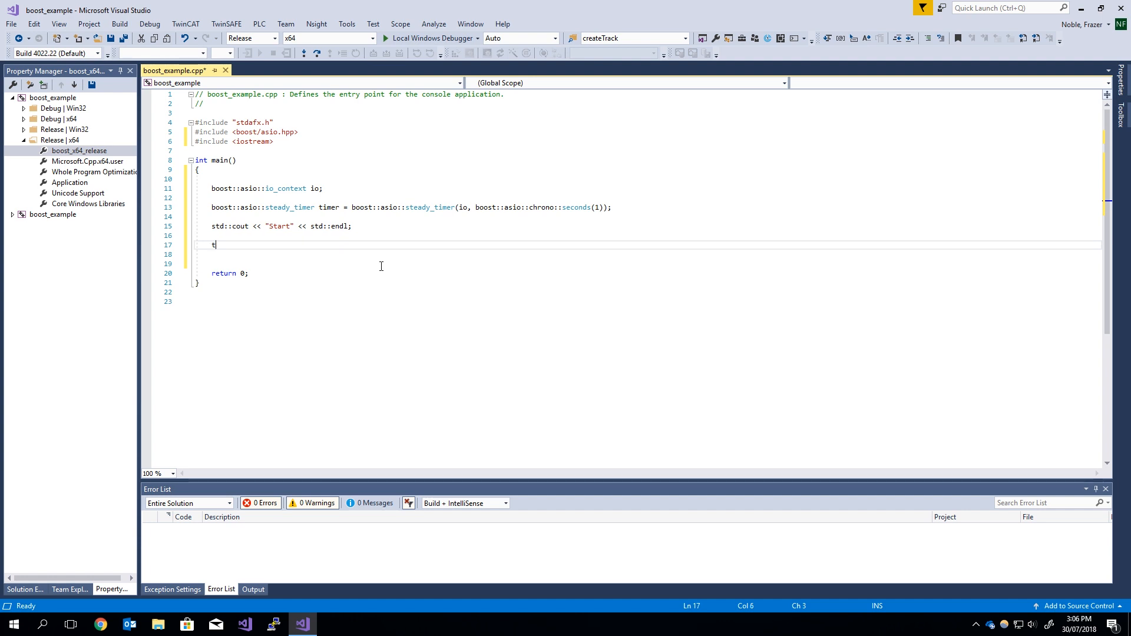
- Call timer.wait() and io.run(), then print "Stop" with std::cout
{"action": "type", "text": "imer.wait();"}
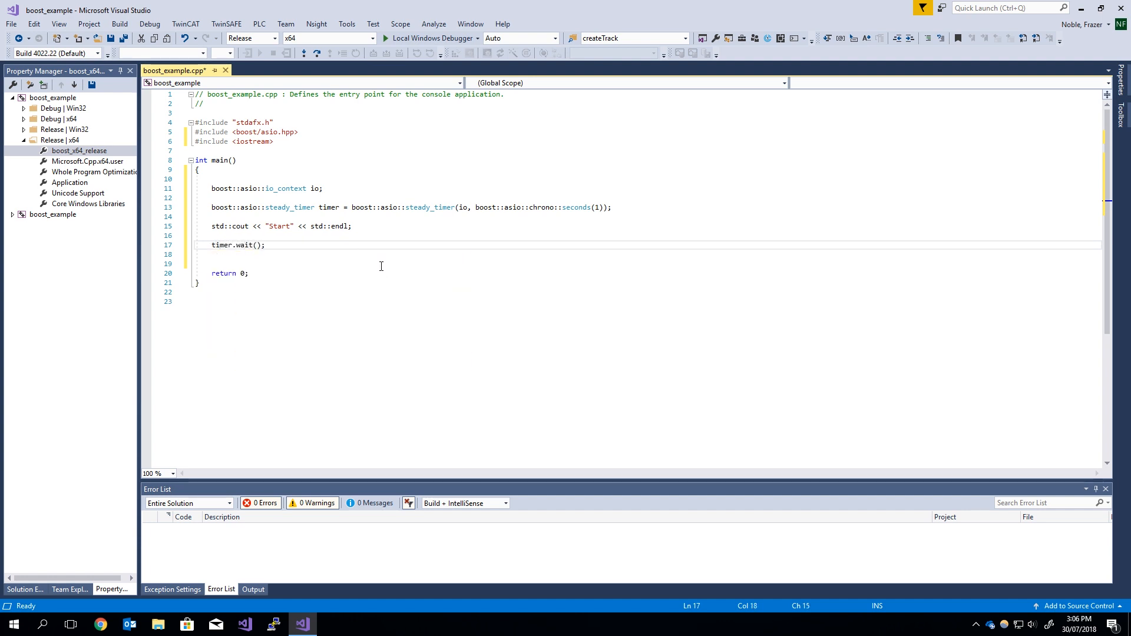
{"action": "type", "text": "io.run()"}
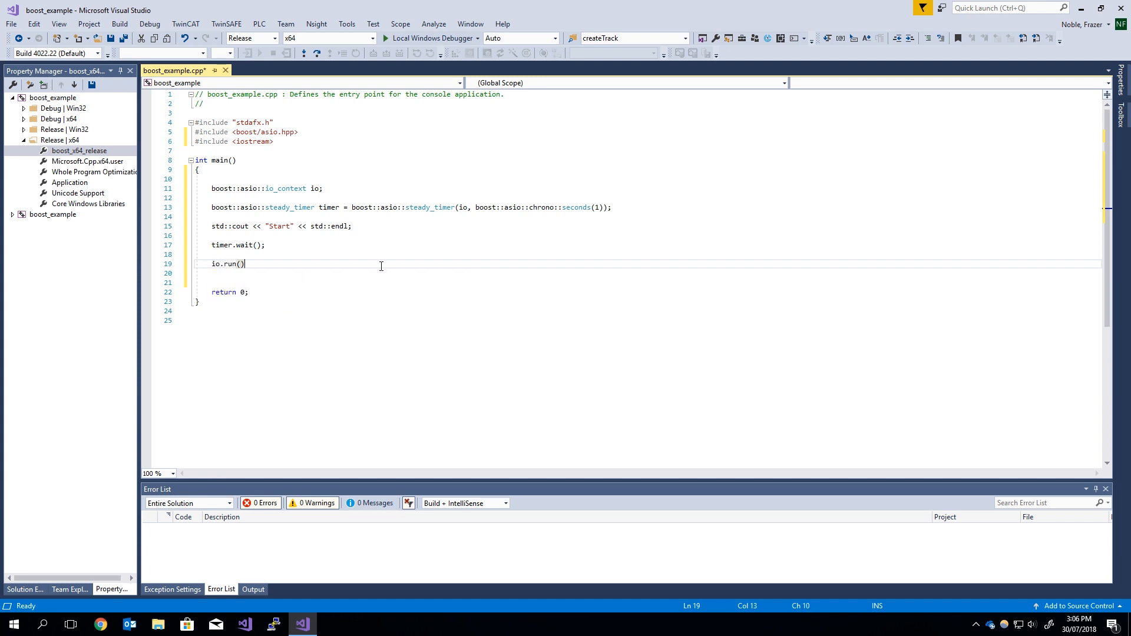
{"action": "type", "text": "std"}
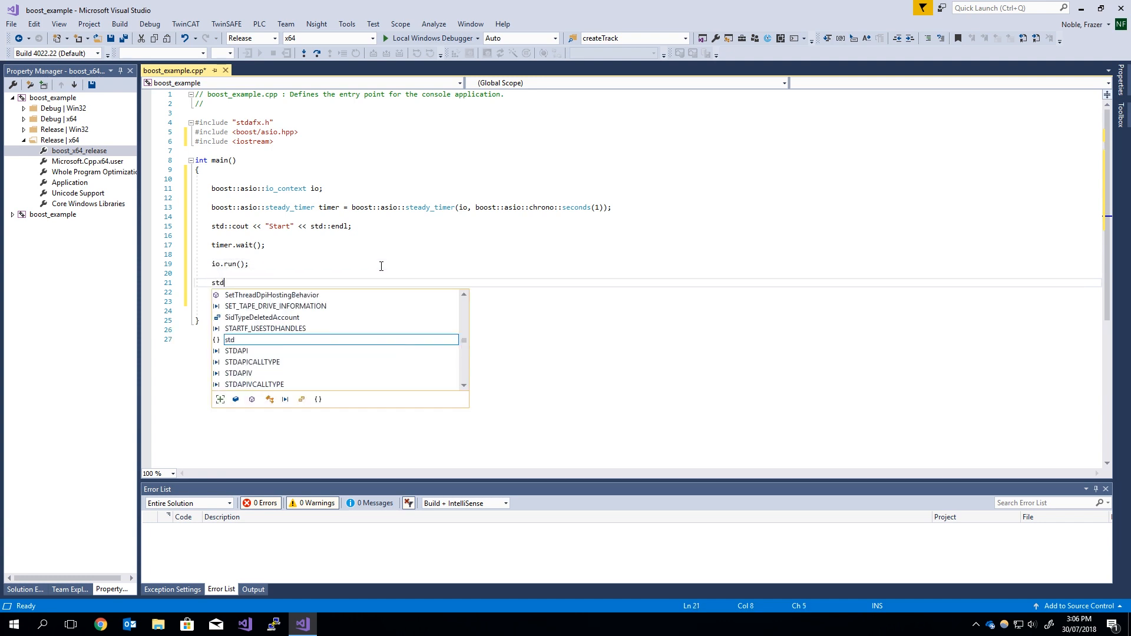
{"action": "type", "text": "::cout <<"}
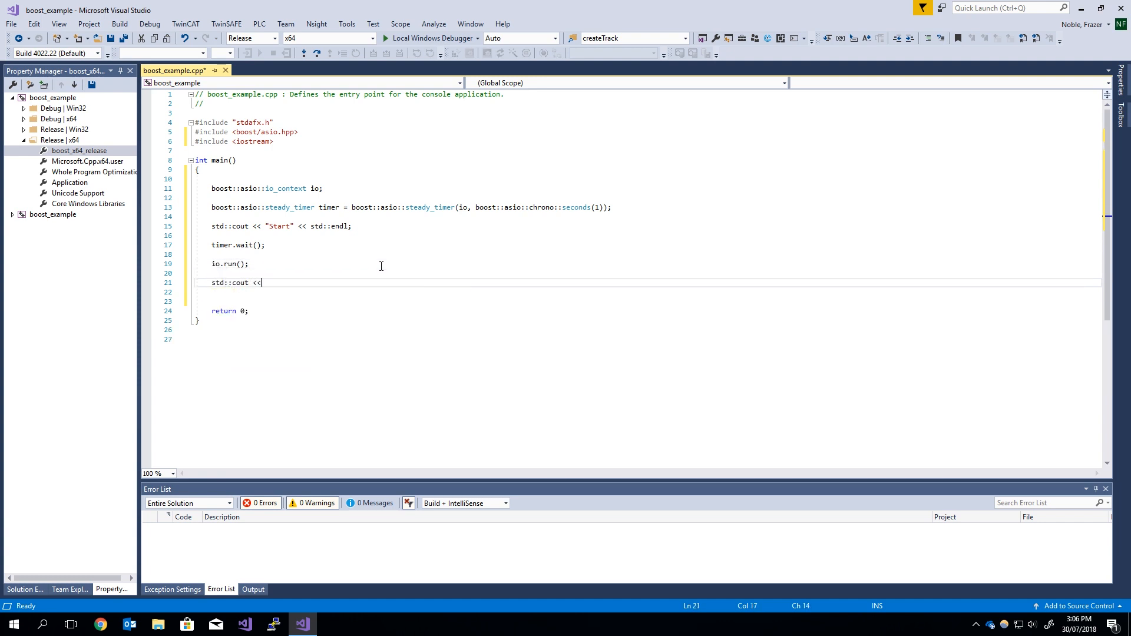
{"action": "type", "text": "\"S\""}
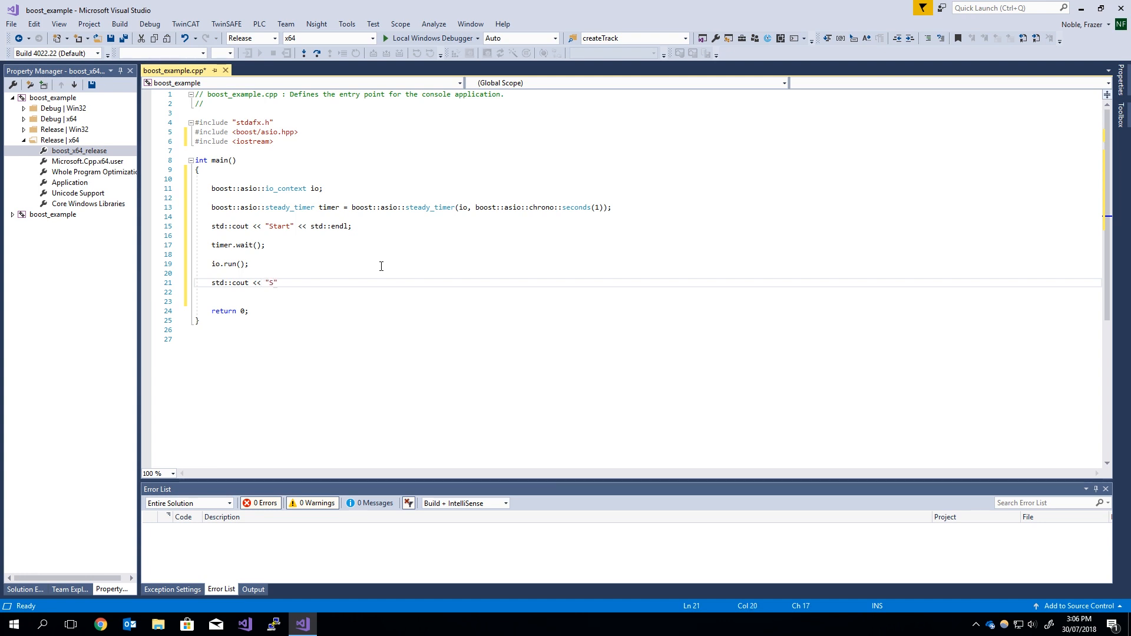
{"action": "type", "text": "top"}
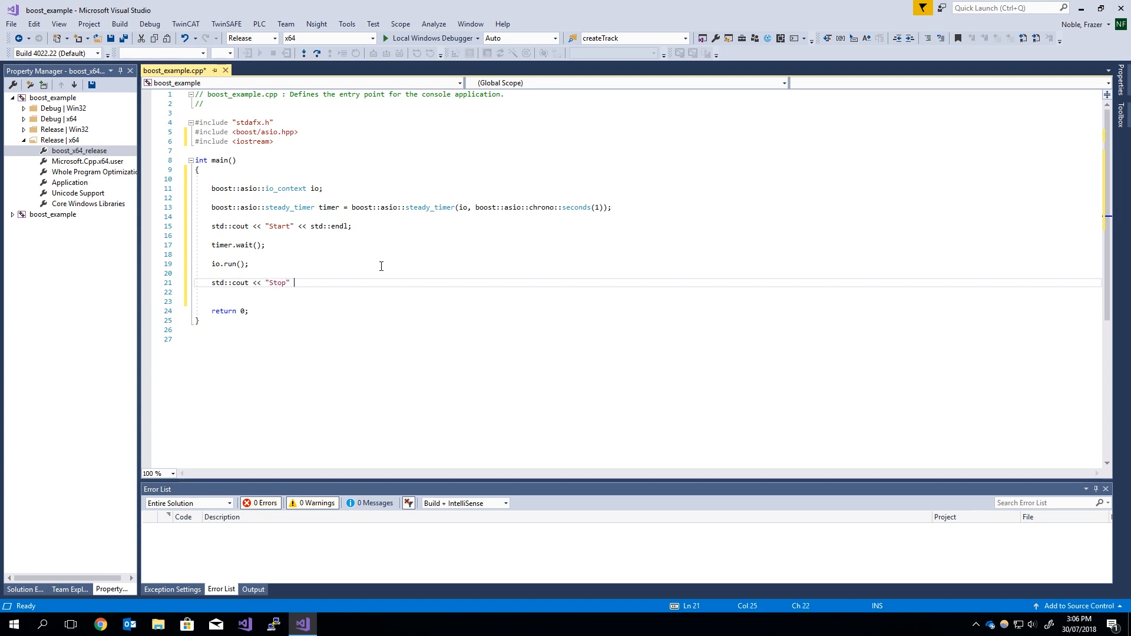
{"action": "type", "text": "<< std::endl;"}
{"action": "left_click", "coordinate": [654, 301]}
{"action": "type", "text": "system(\"pause\");"}
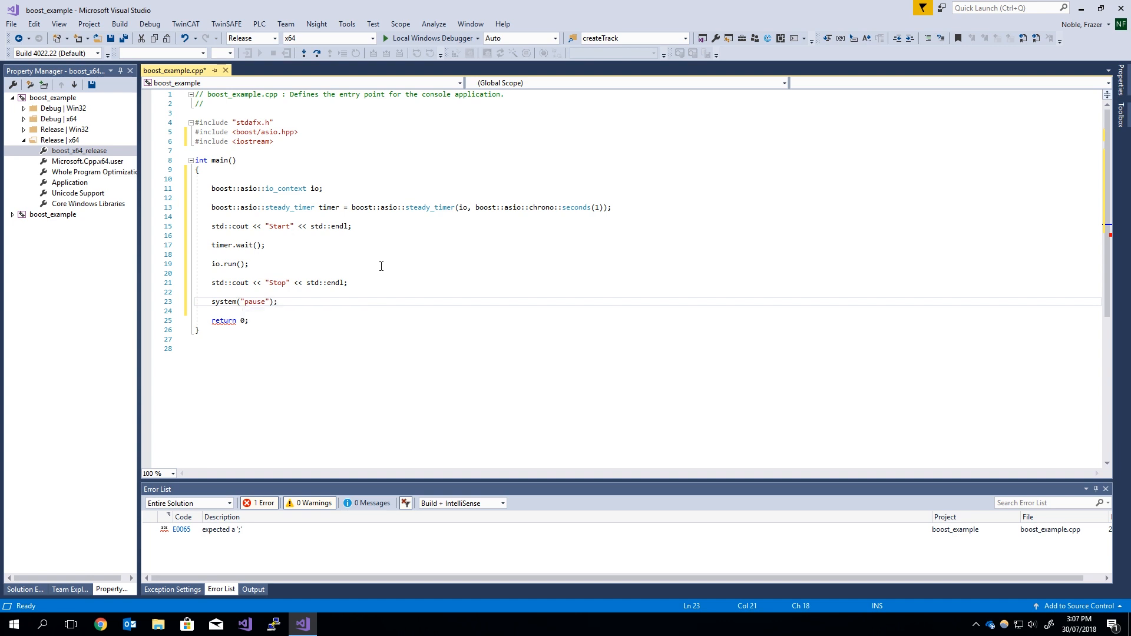
{"action": "mouse_move", "coordinate": [392, 300]}
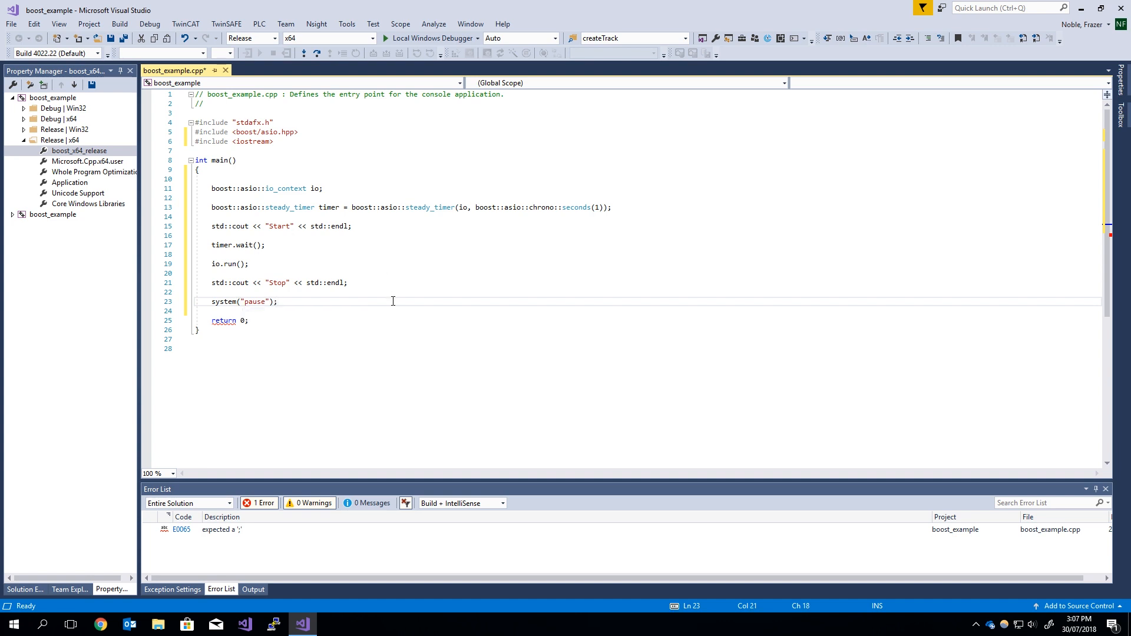